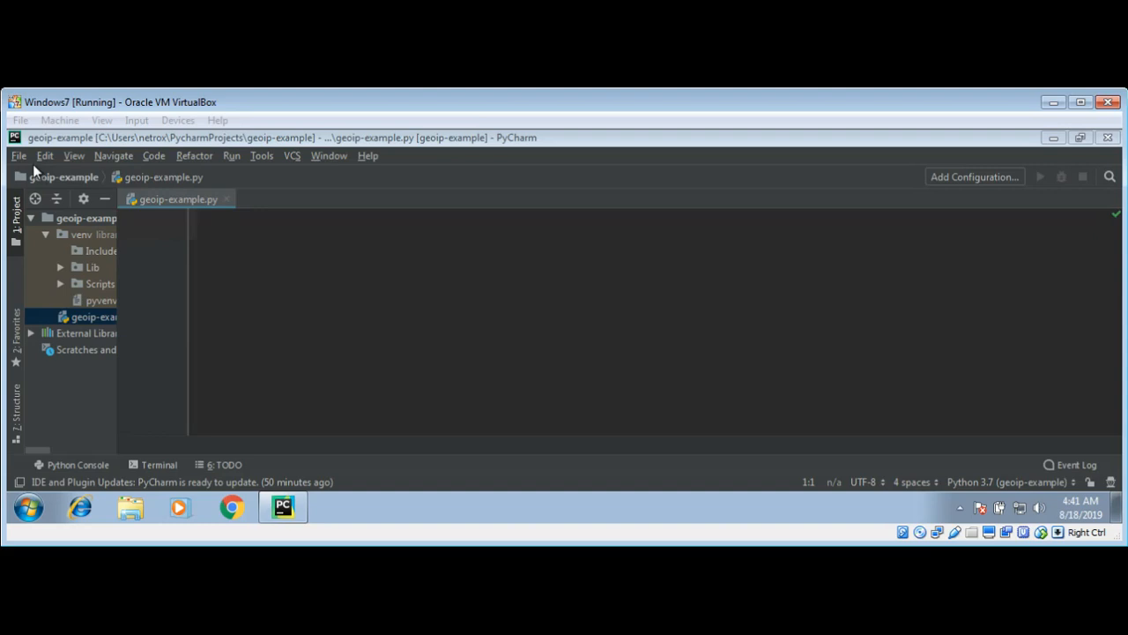
- Show the geoip-example Project Interpreter settings, listing only pip and setuptools
click(17, 156)
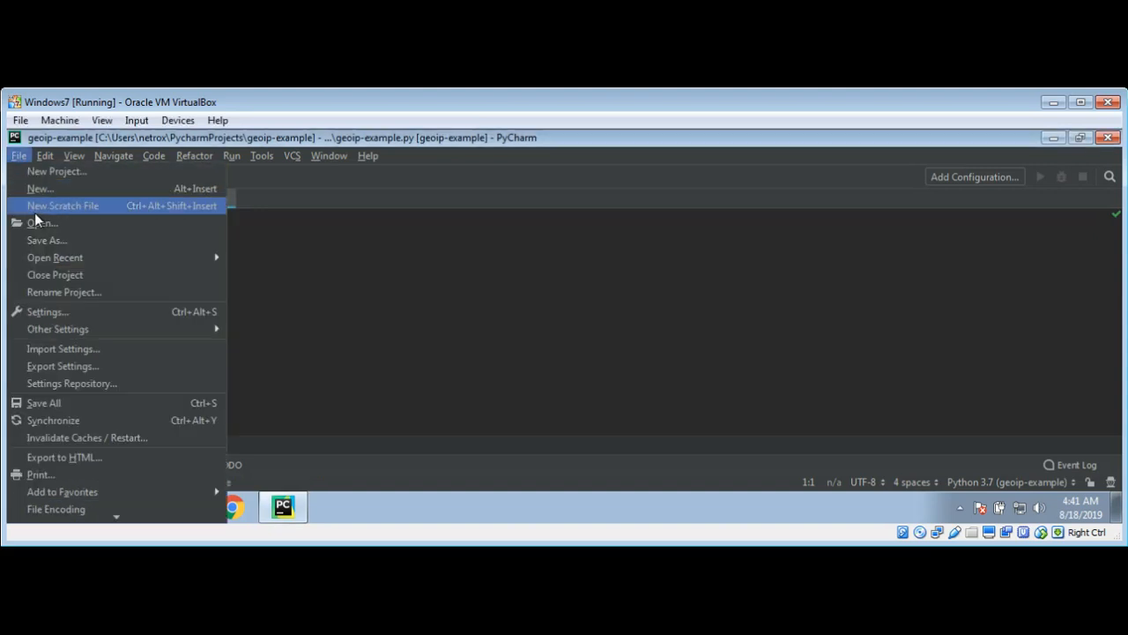
mouse_move(66, 312)
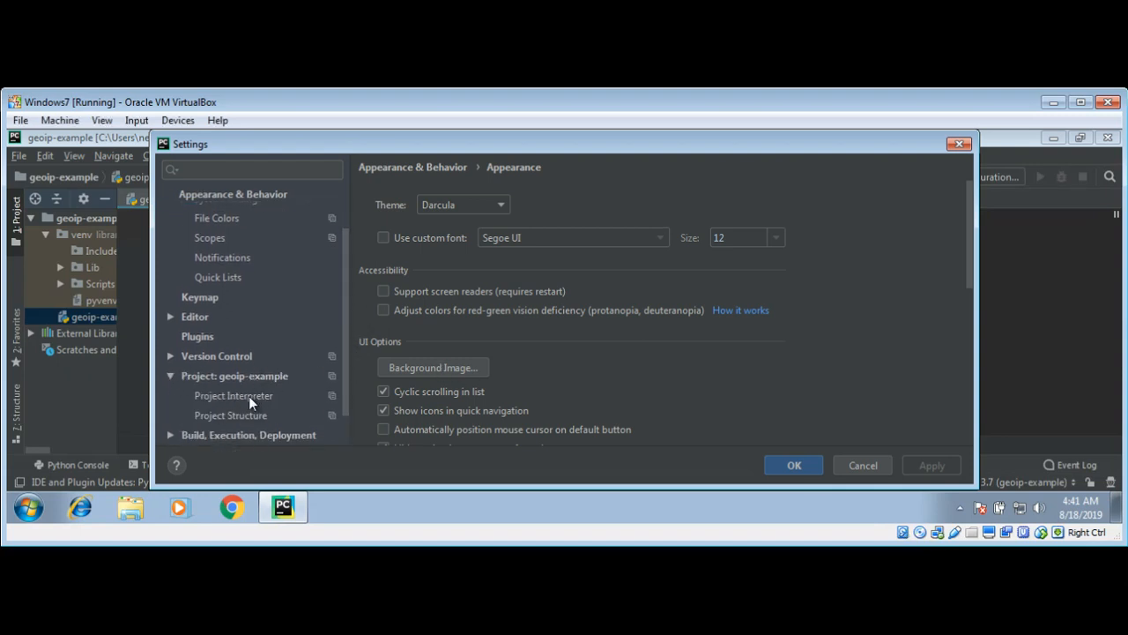
click(234, 395)
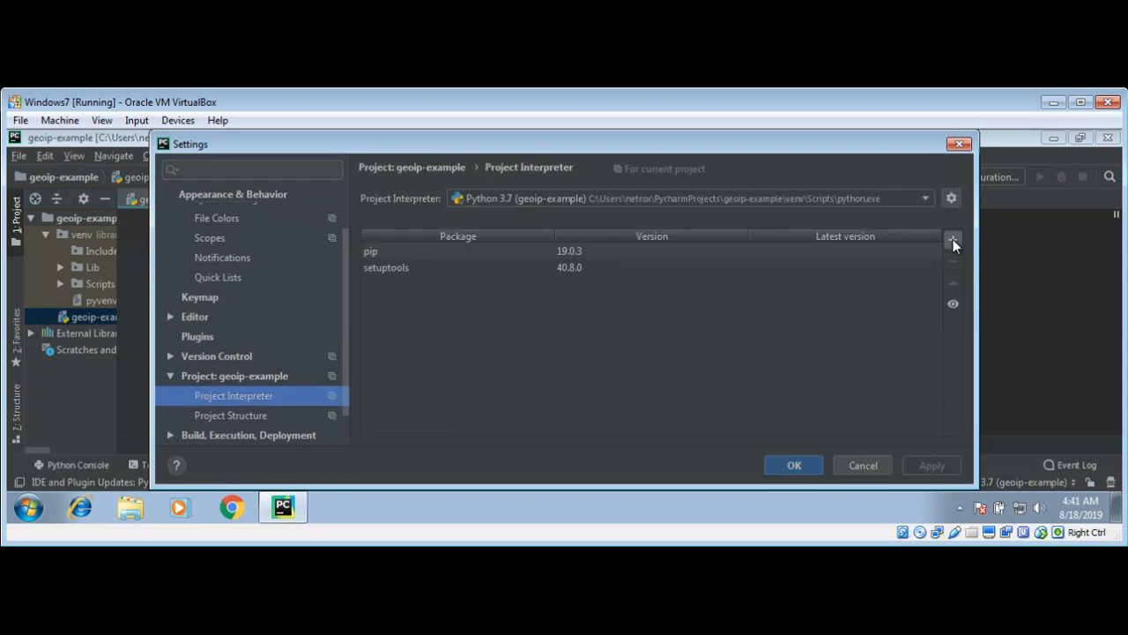
- Search available packages for 'geo python' and install python-geoip-python3 (1.3)
click(953, 238)
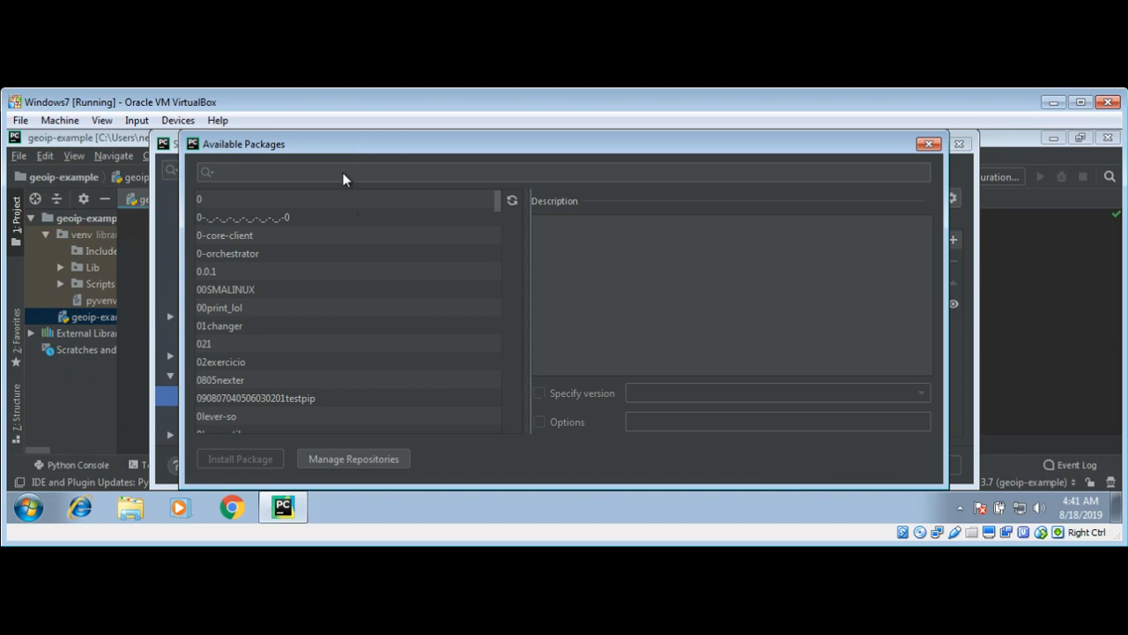
click(303, 171)
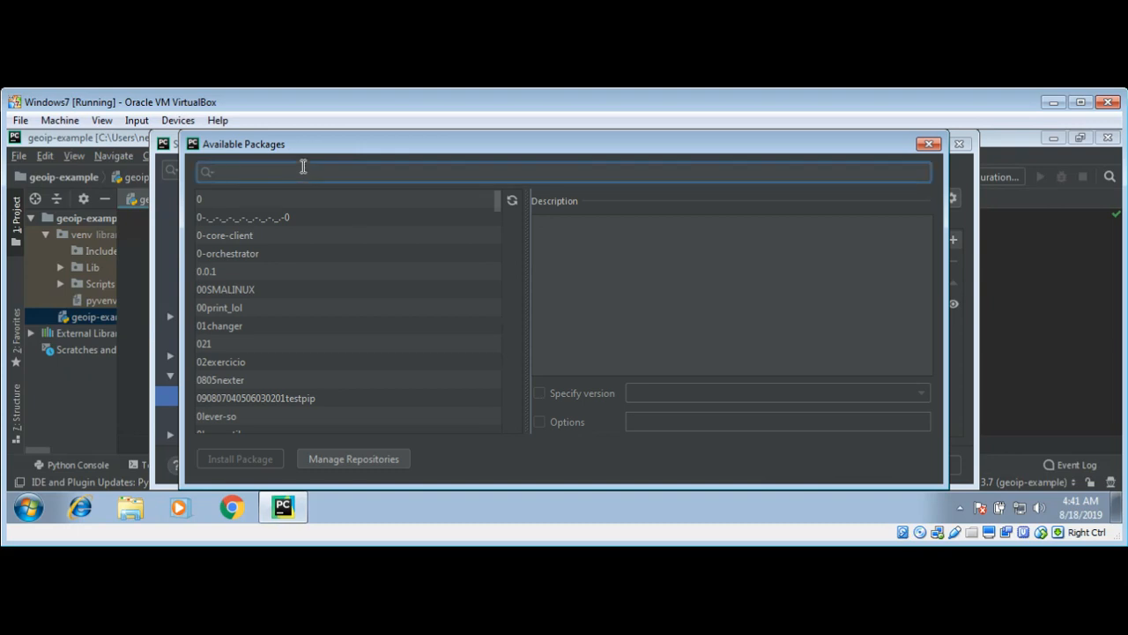
text(geoi)
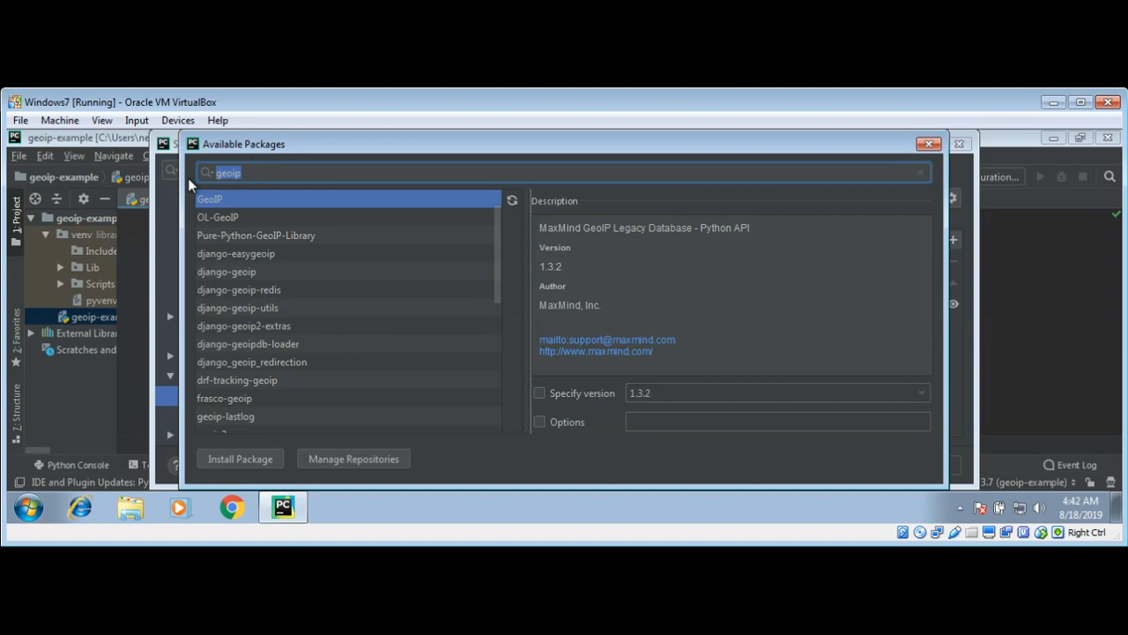
text(python-)
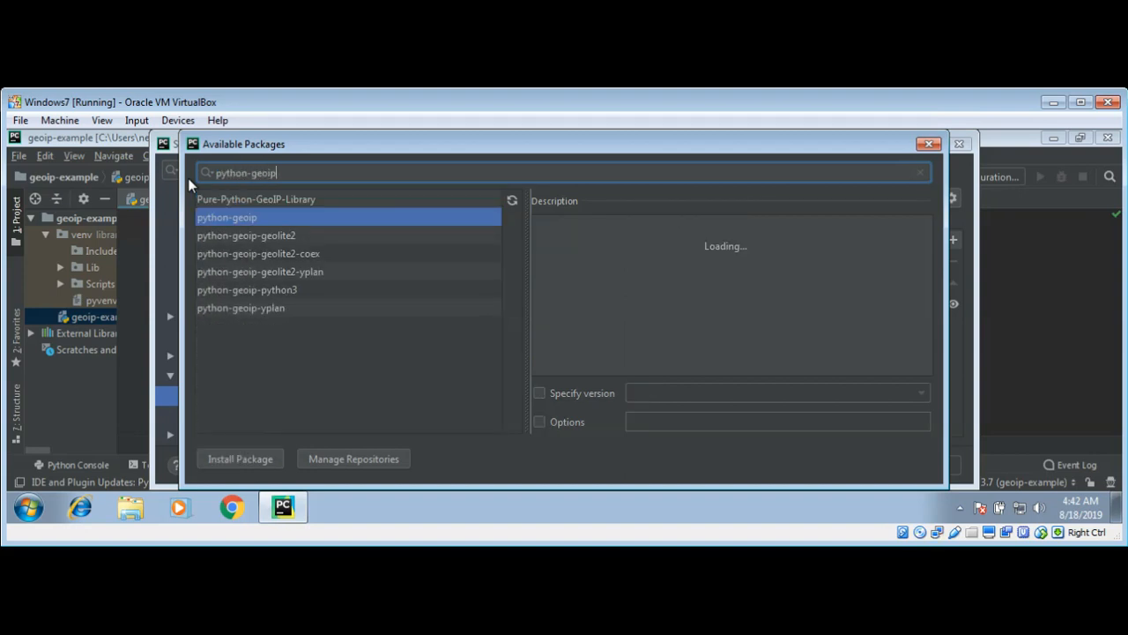
mouse_move(284, 298)
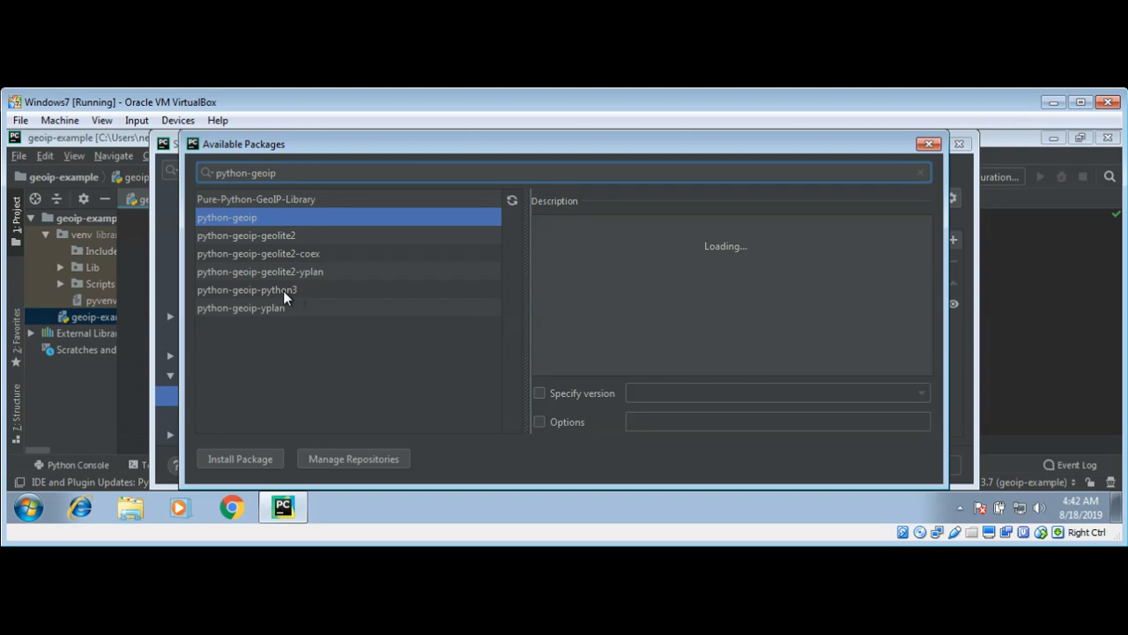
click(246, 289)
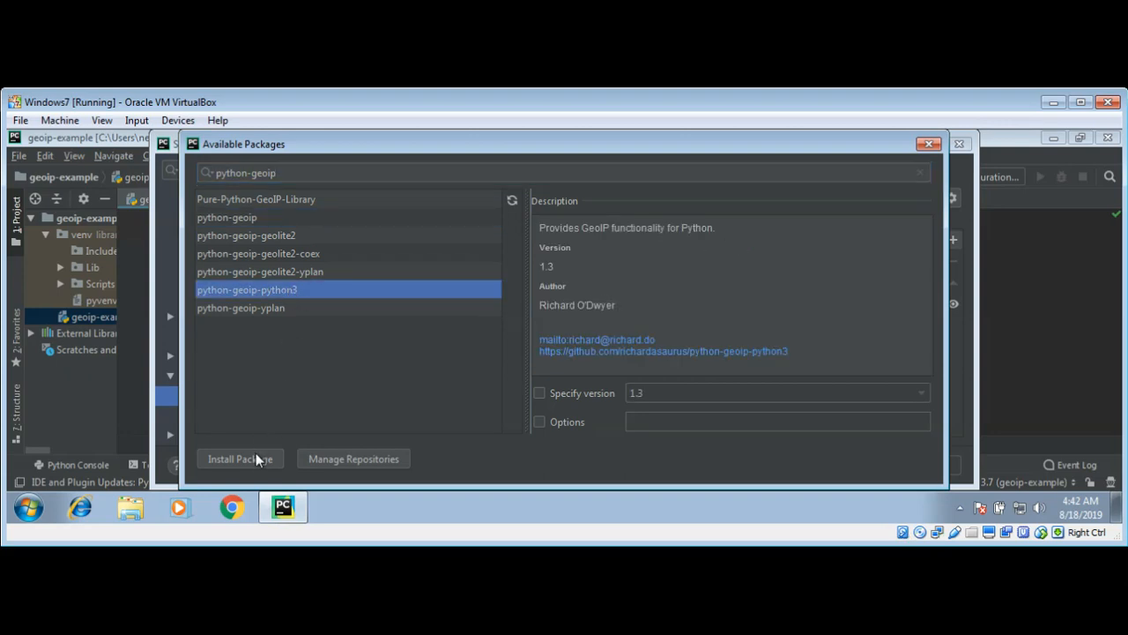
click(240, 458)
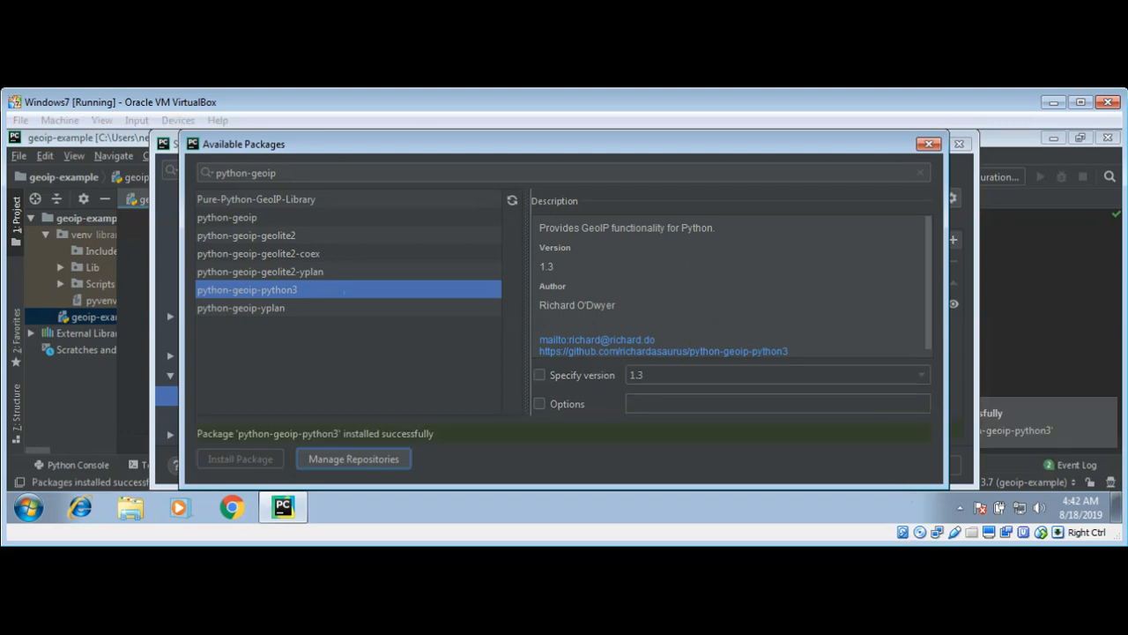
mouse_move(464, 386)
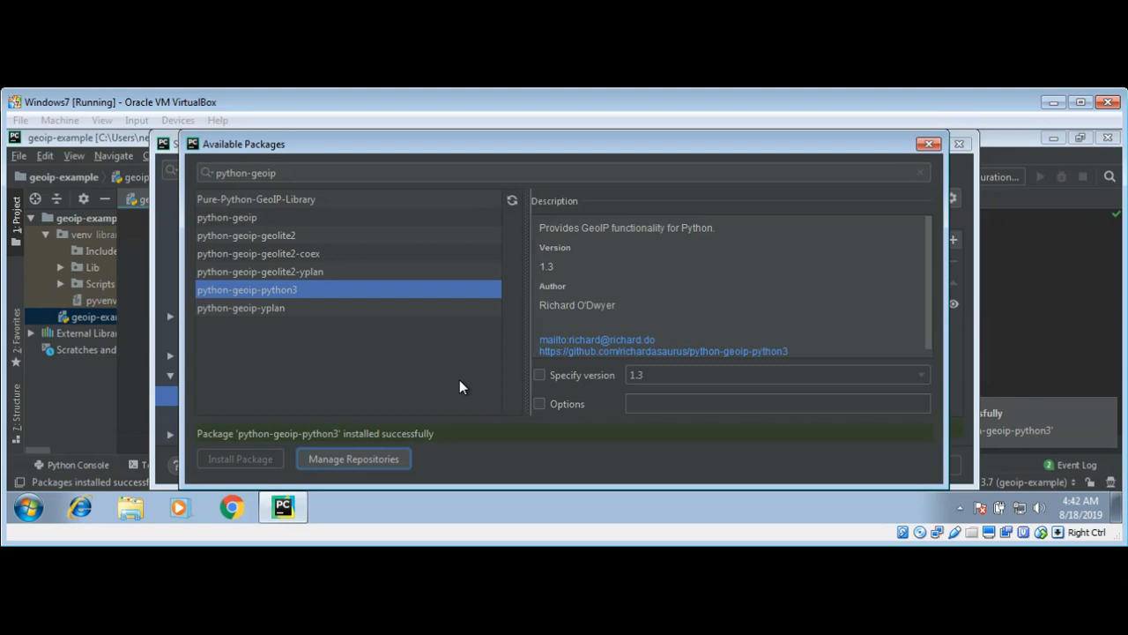
- Search 'ge', install python-geoip-geolite2 (2015.0303), and close the Available Packages list
click(240, 308)
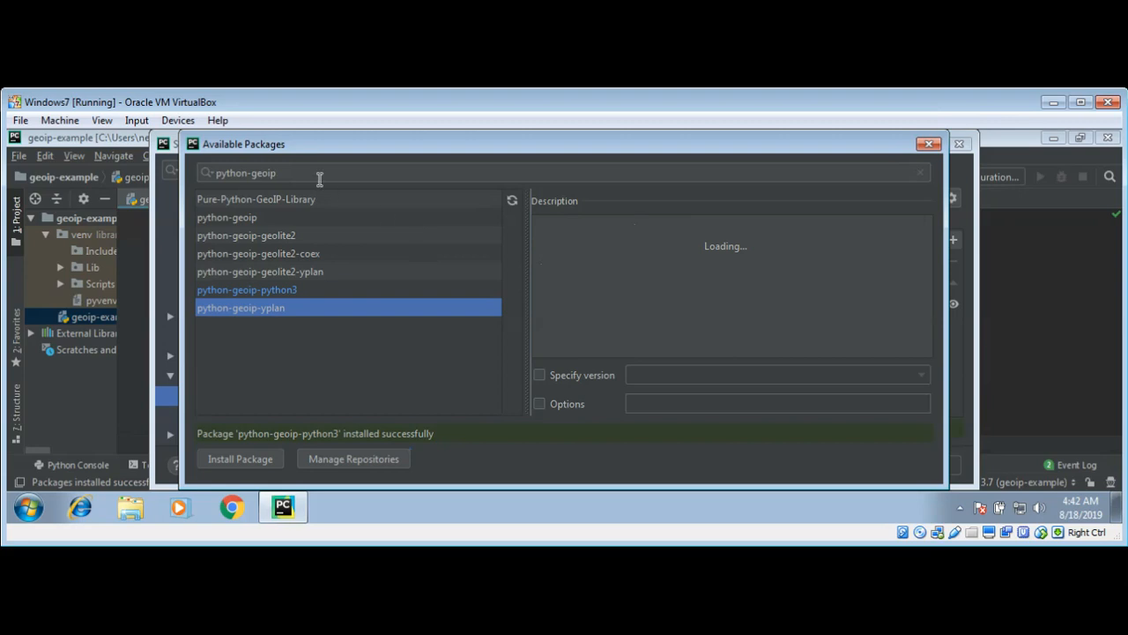
text(geolite2)
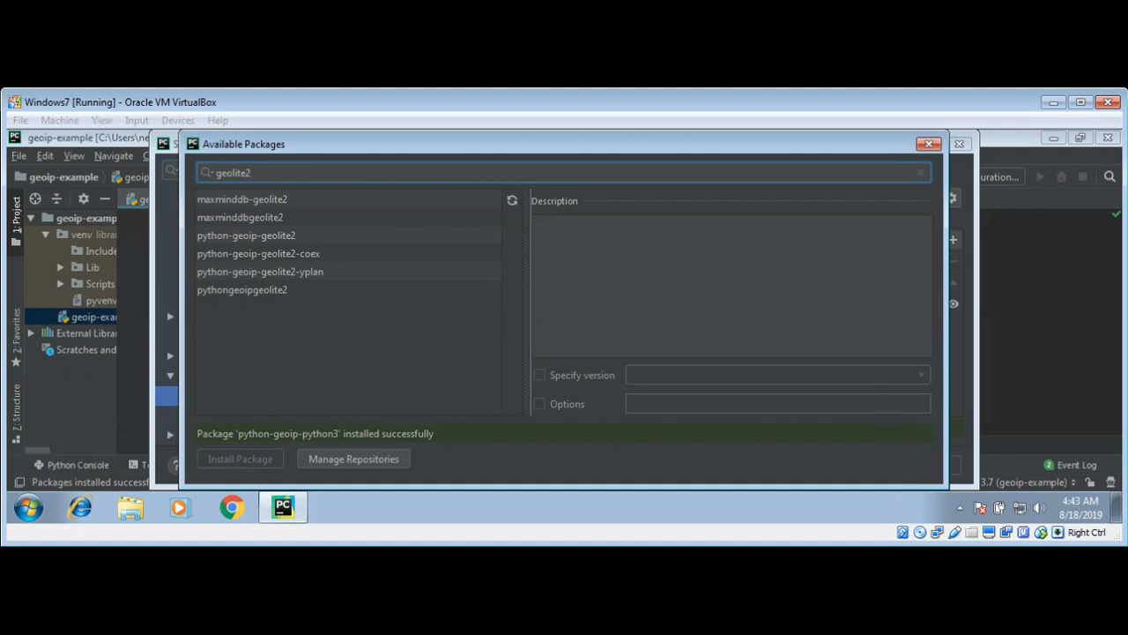
mouse_move(247, 240)
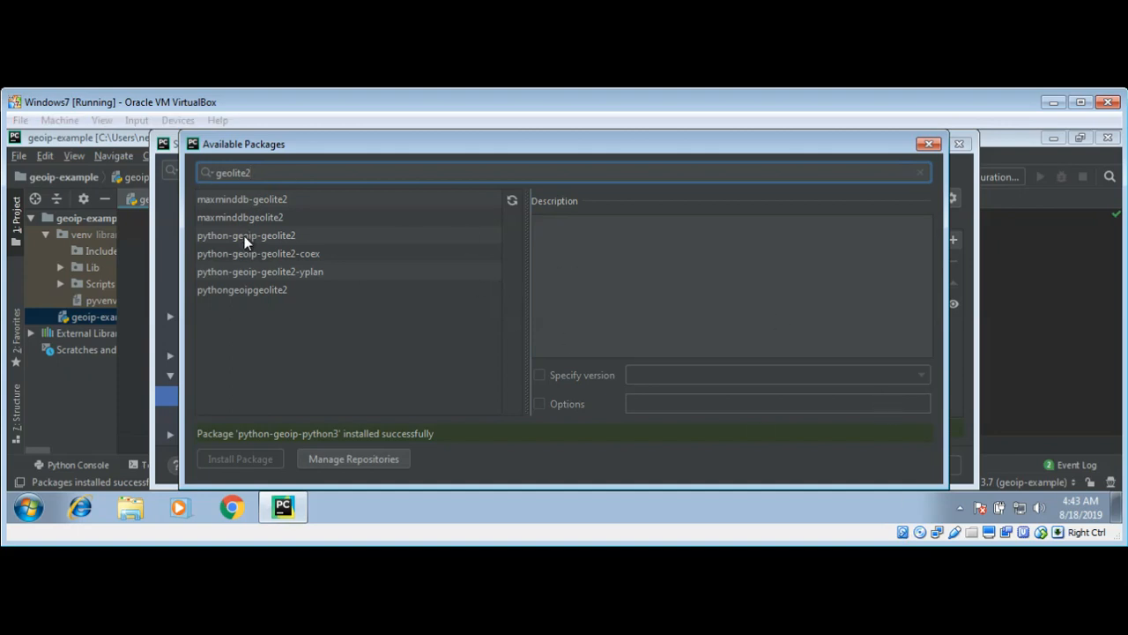
click(246, 236)
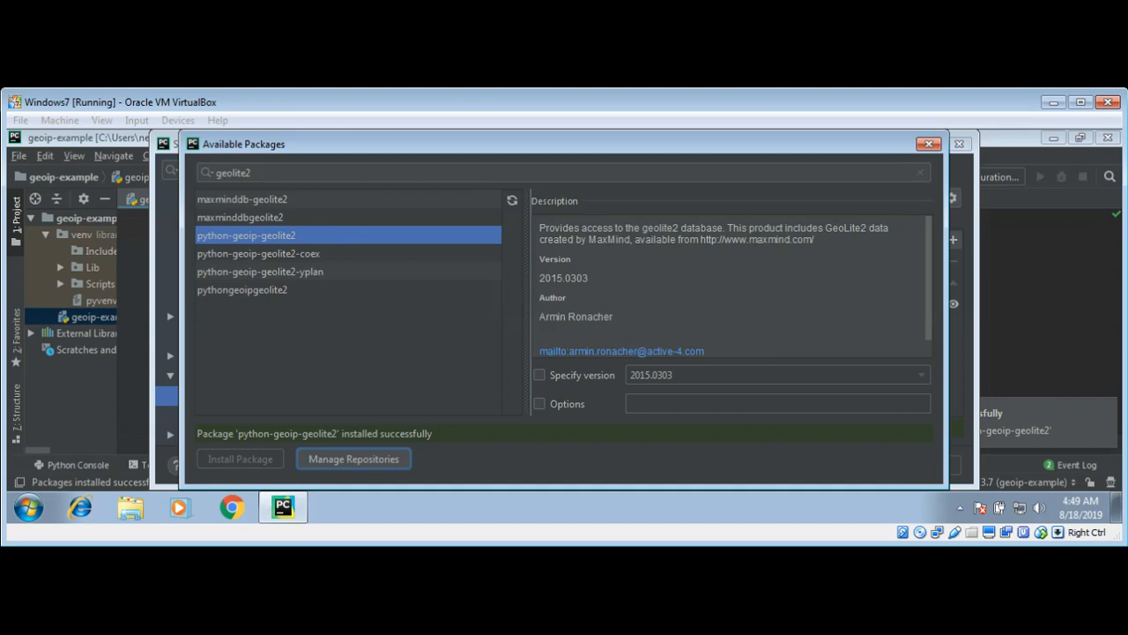
mouse_move(493, 358)
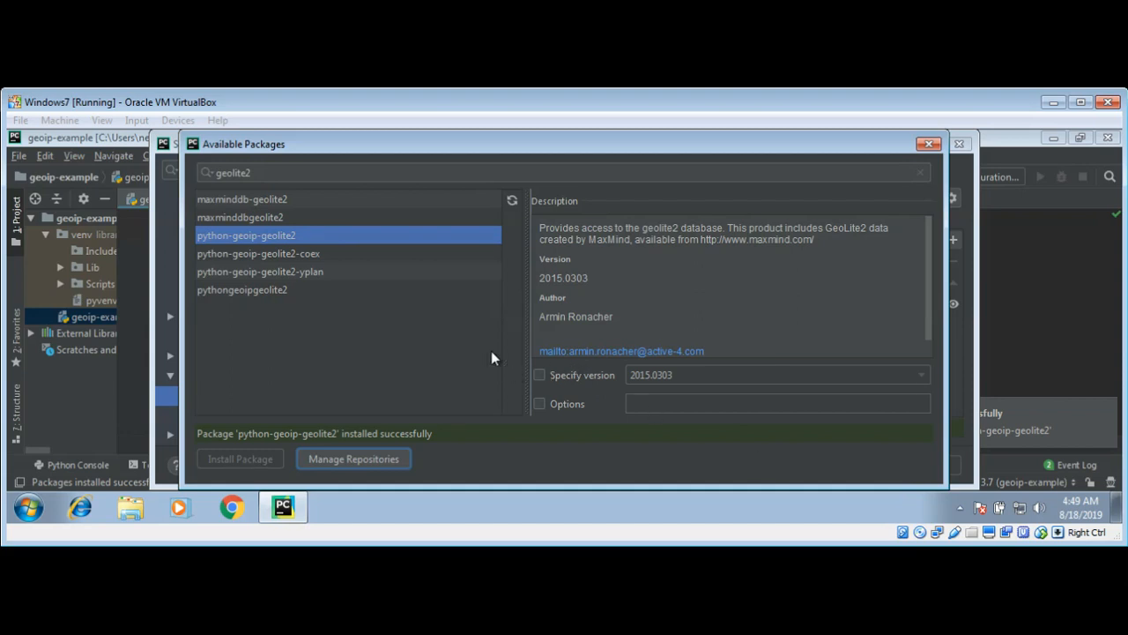
mouse_move(926, 162)
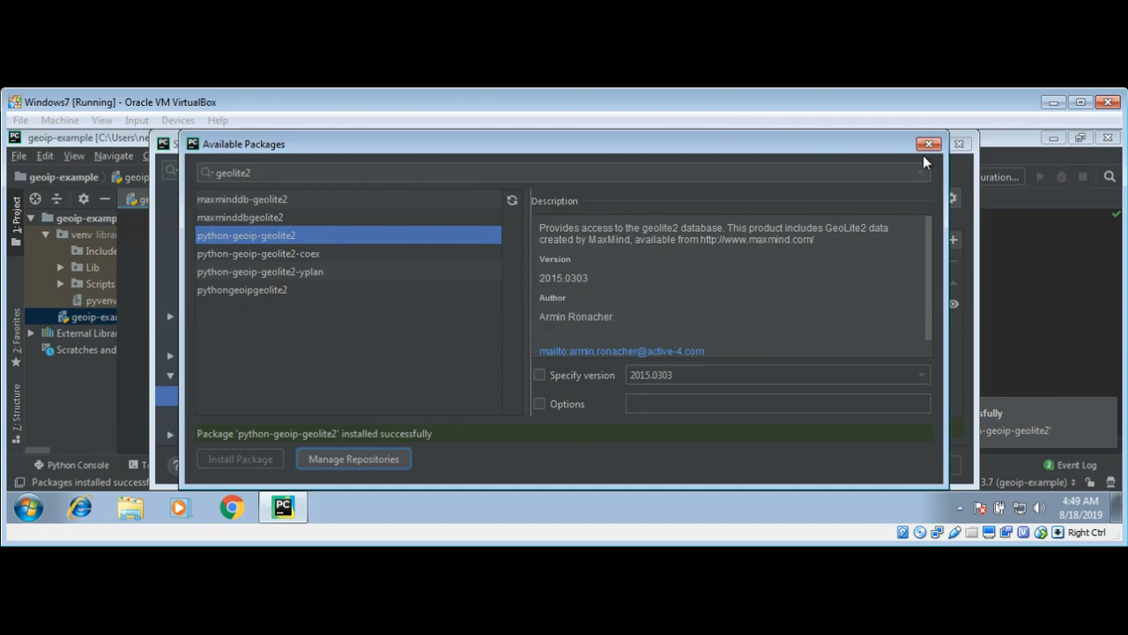
mouse_move(897, 121)
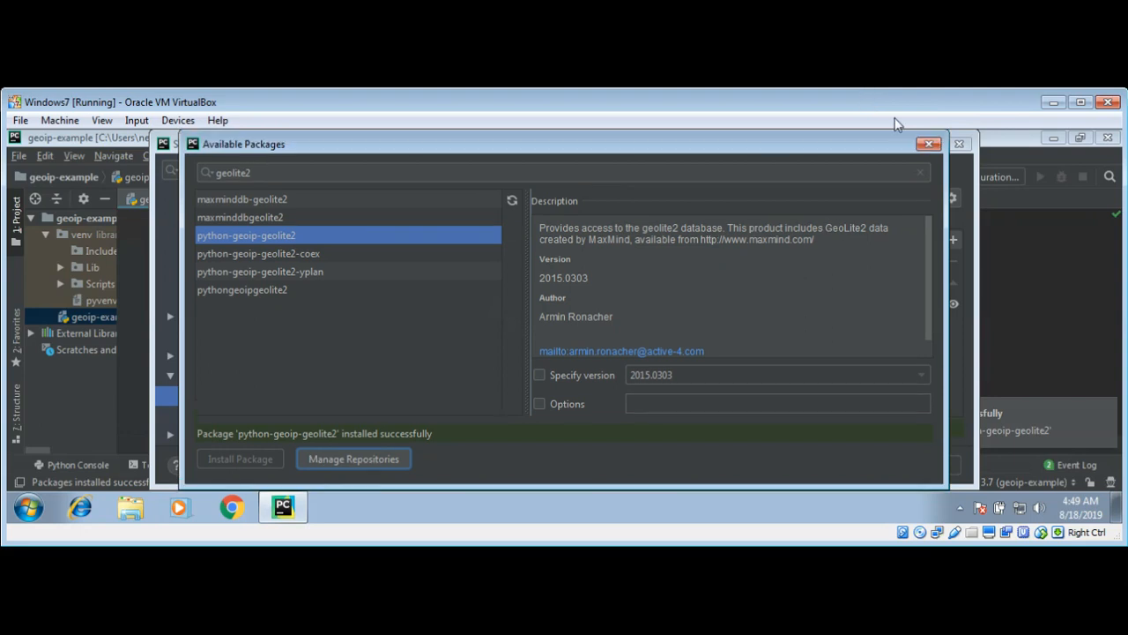
click(928, 143)
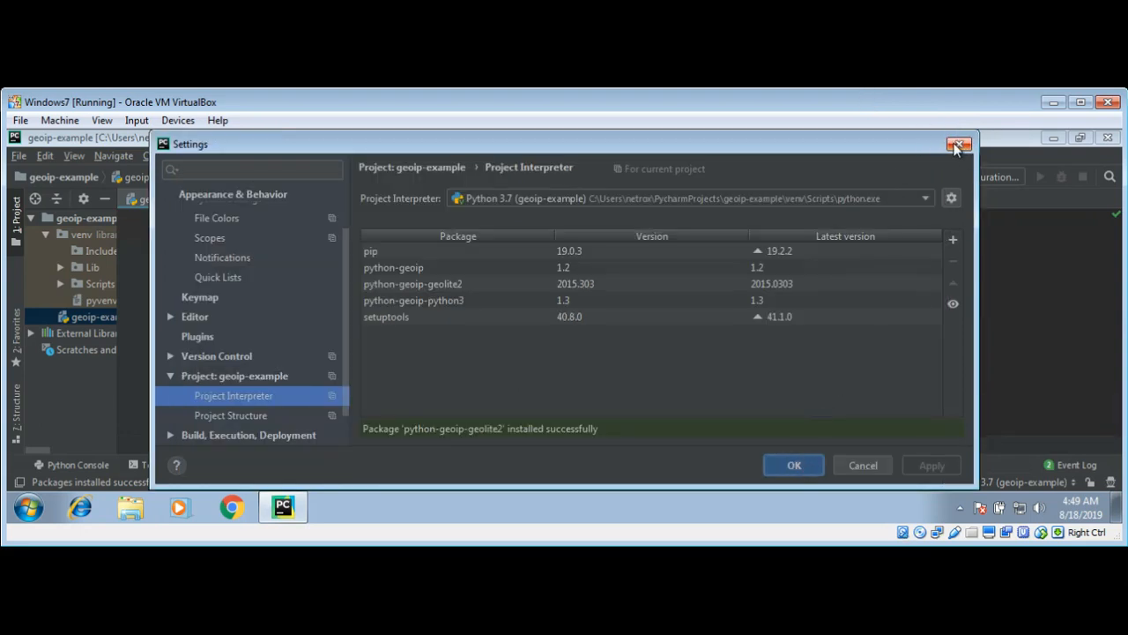
- Return to the editor and write 'import socket' on line 1
click(793, 464)
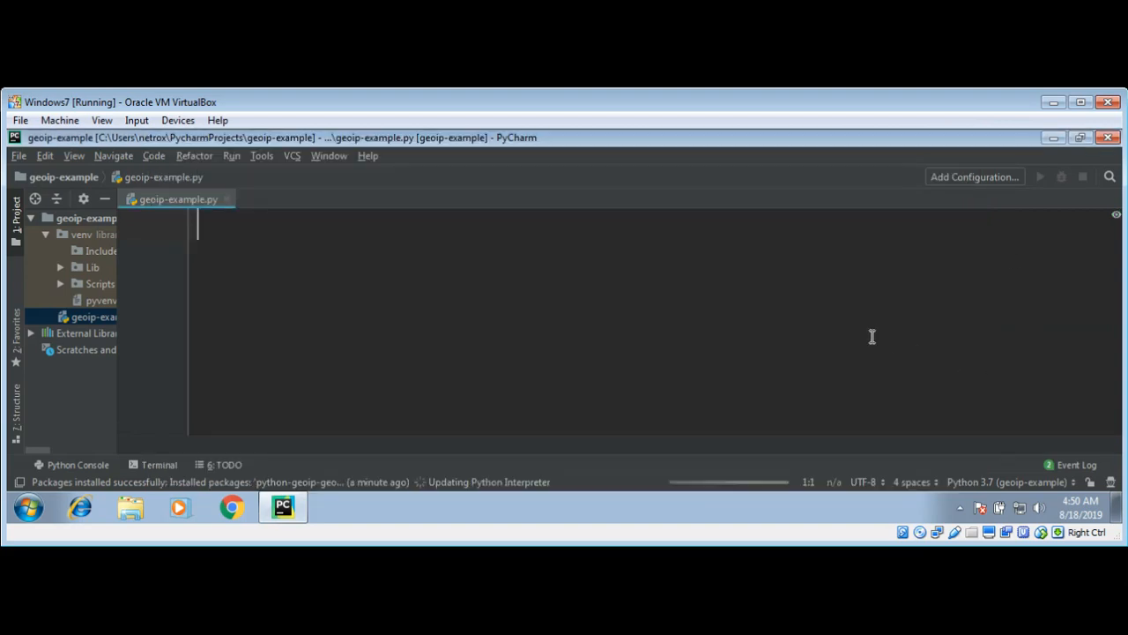
mouse_move(626, 419)
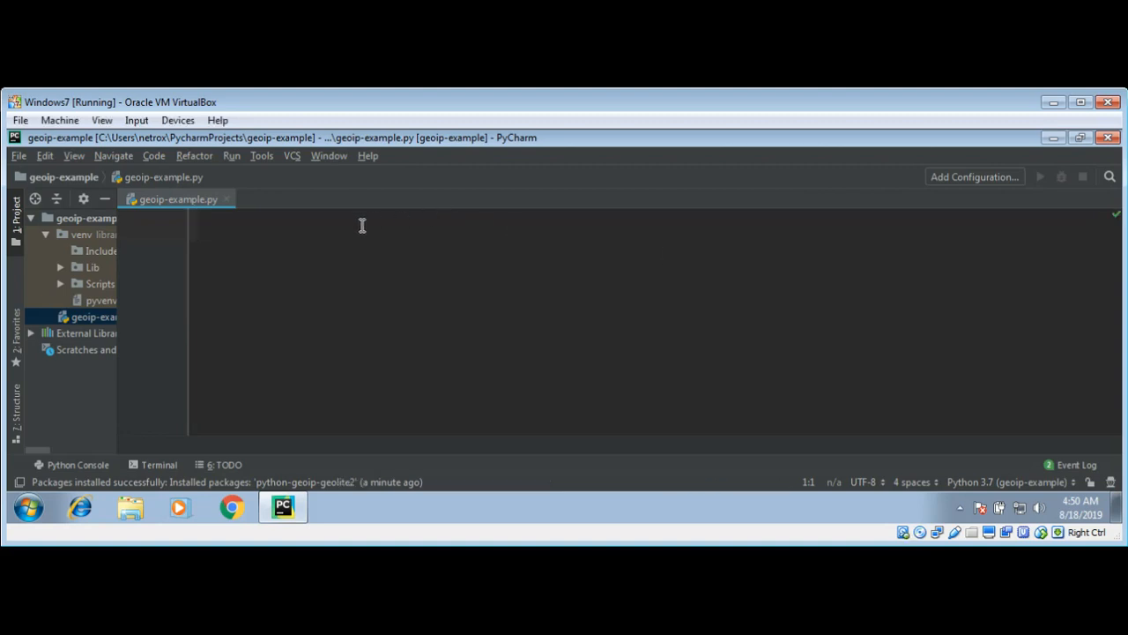
text(import so)
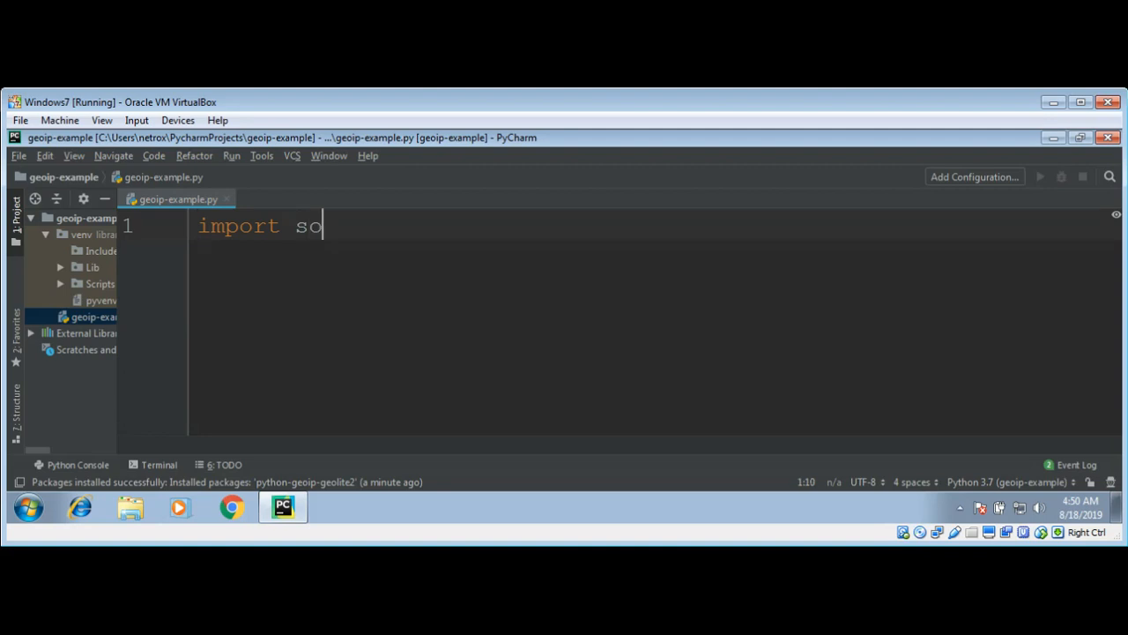
text(cket)
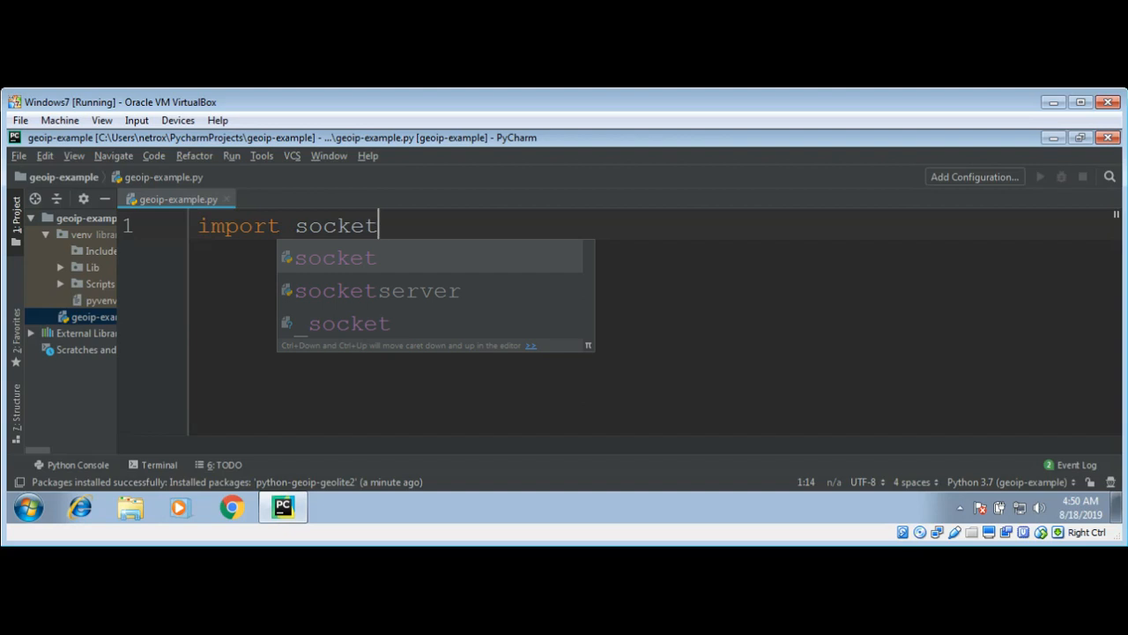
key(Escape)
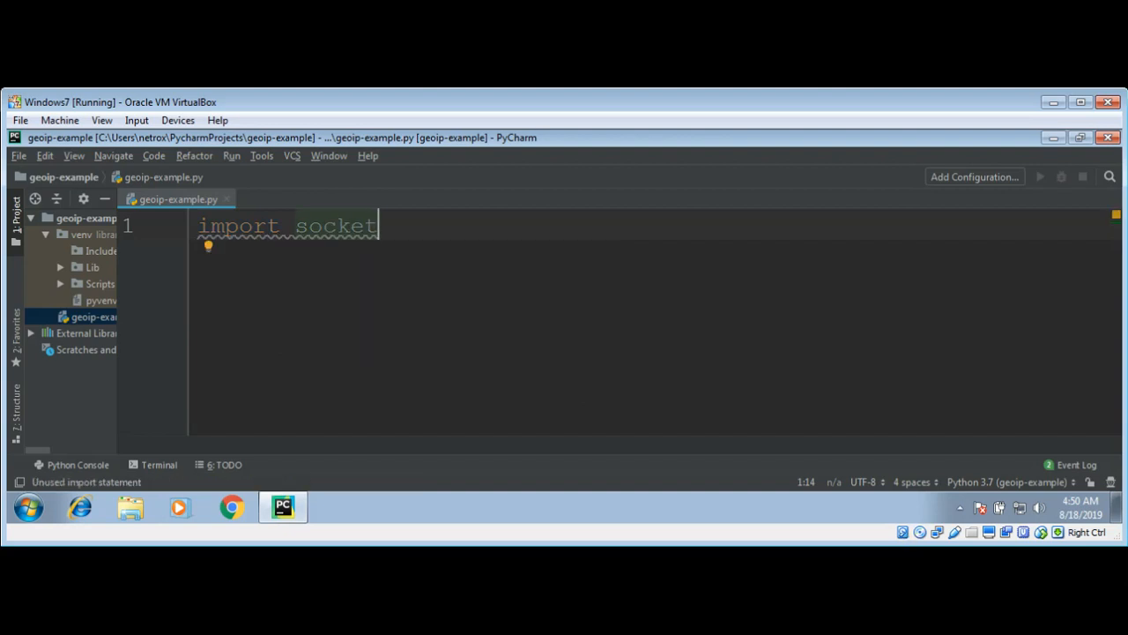
key(enter)
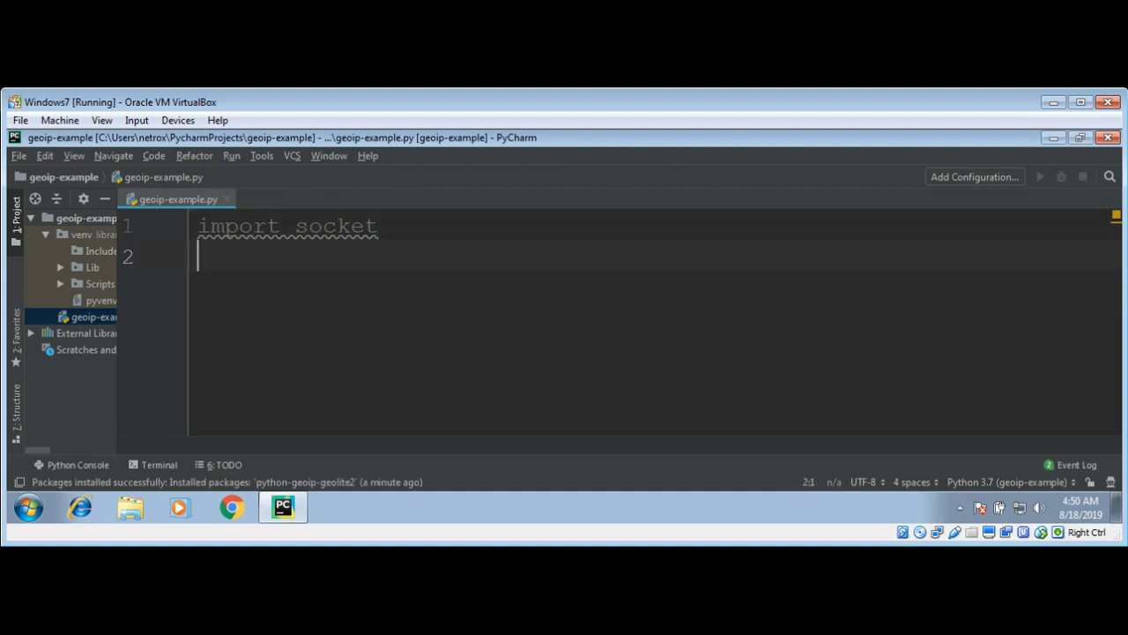
- Add 'from geoip import geolite2' on line 2 with blank lines below
text(import)
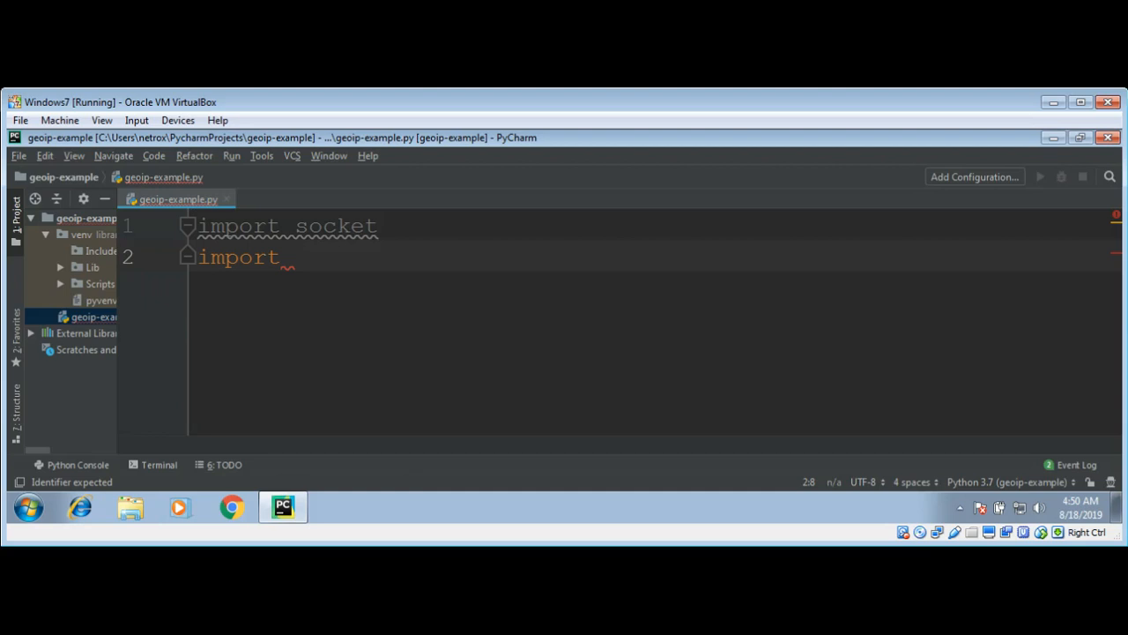
key(BackSpace)
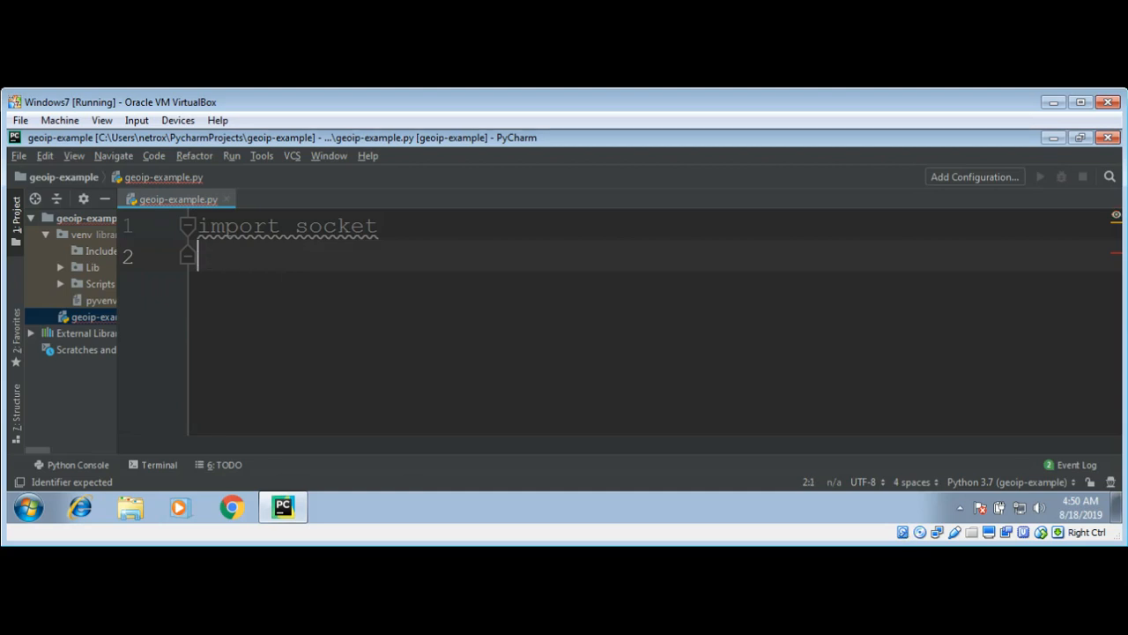
text(fr)
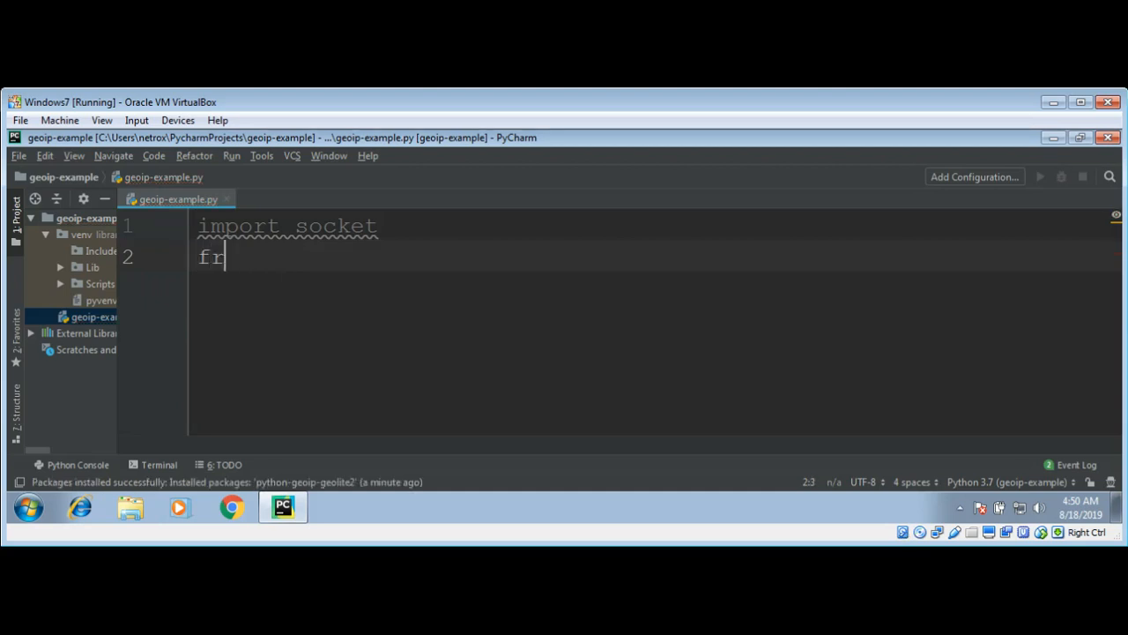
text(om geoip)
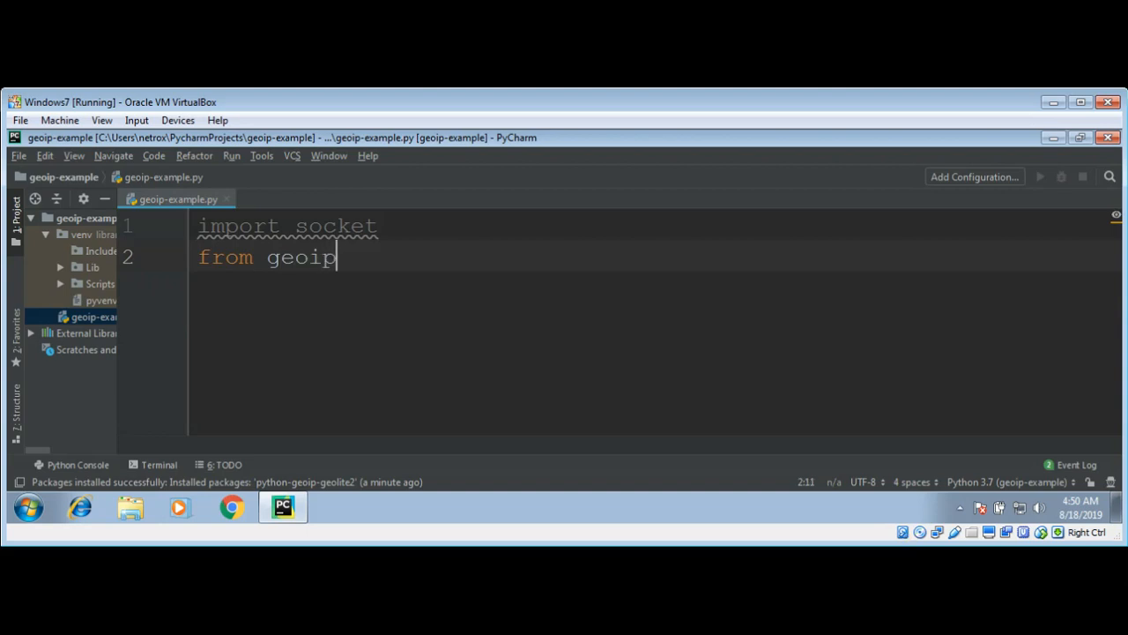
text(import)
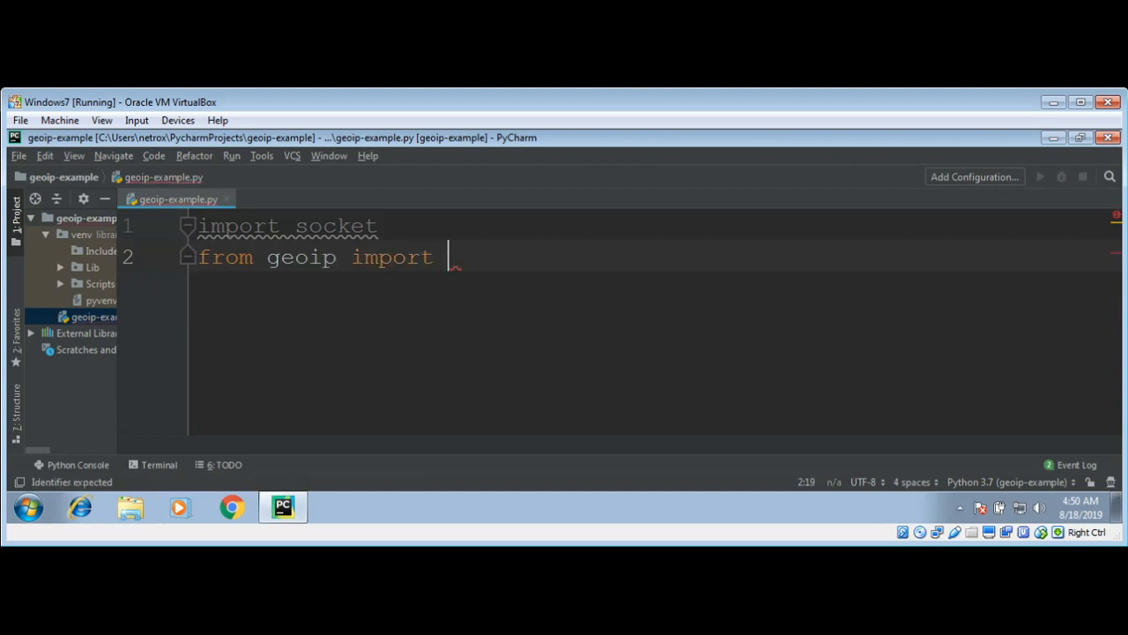
text(geolite)
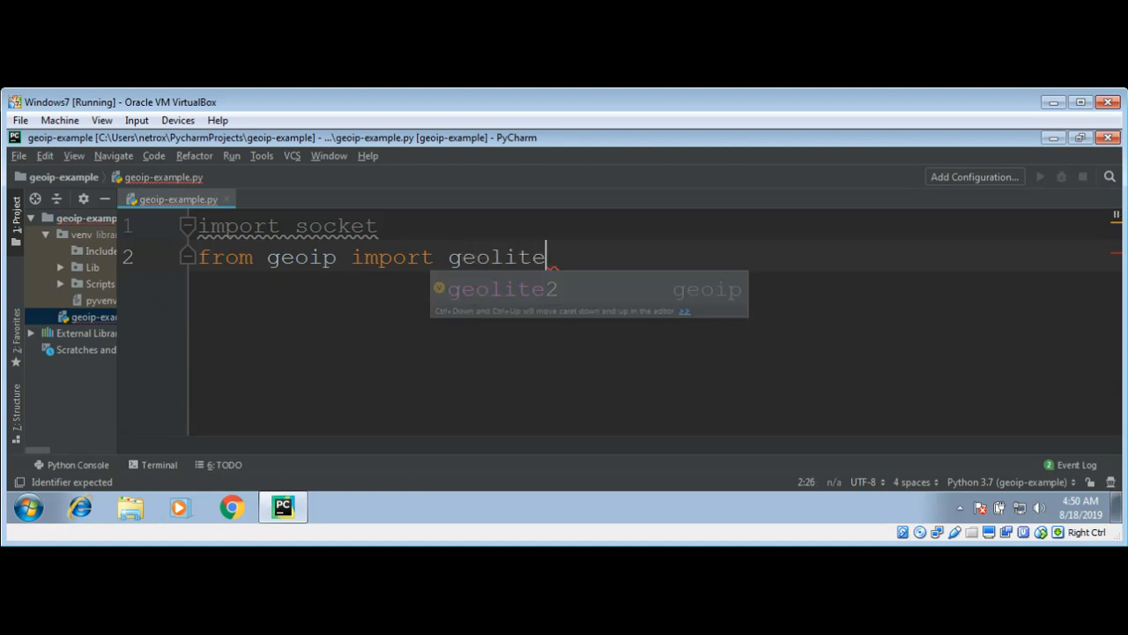
text(2)
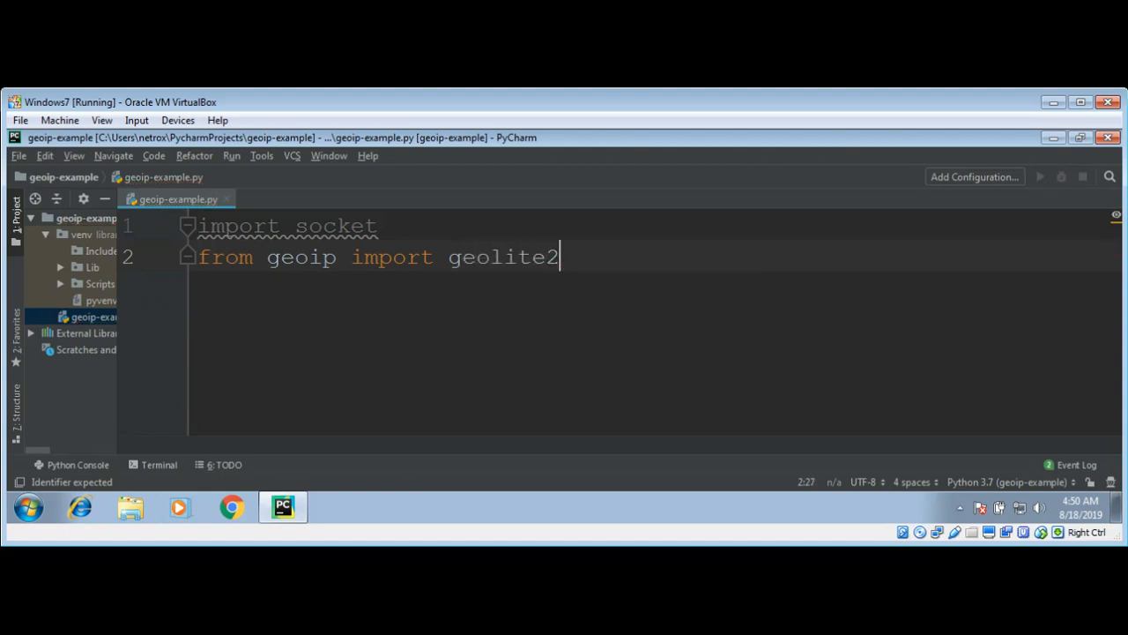
key(enter)
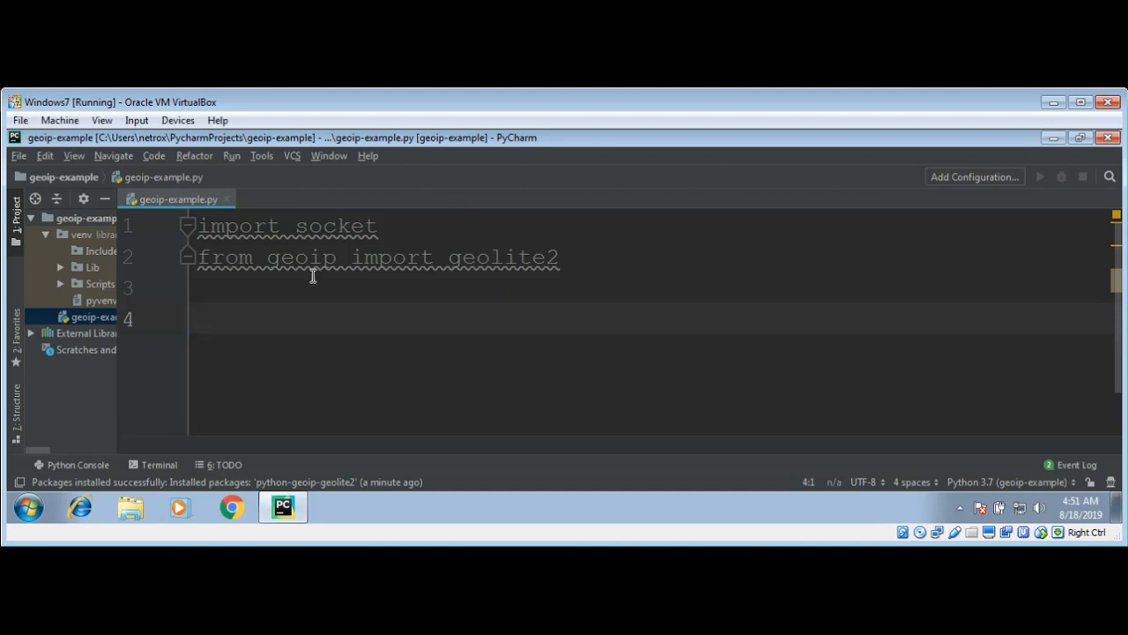
- Write hostname = 'google.com' and start a new line
text(h)
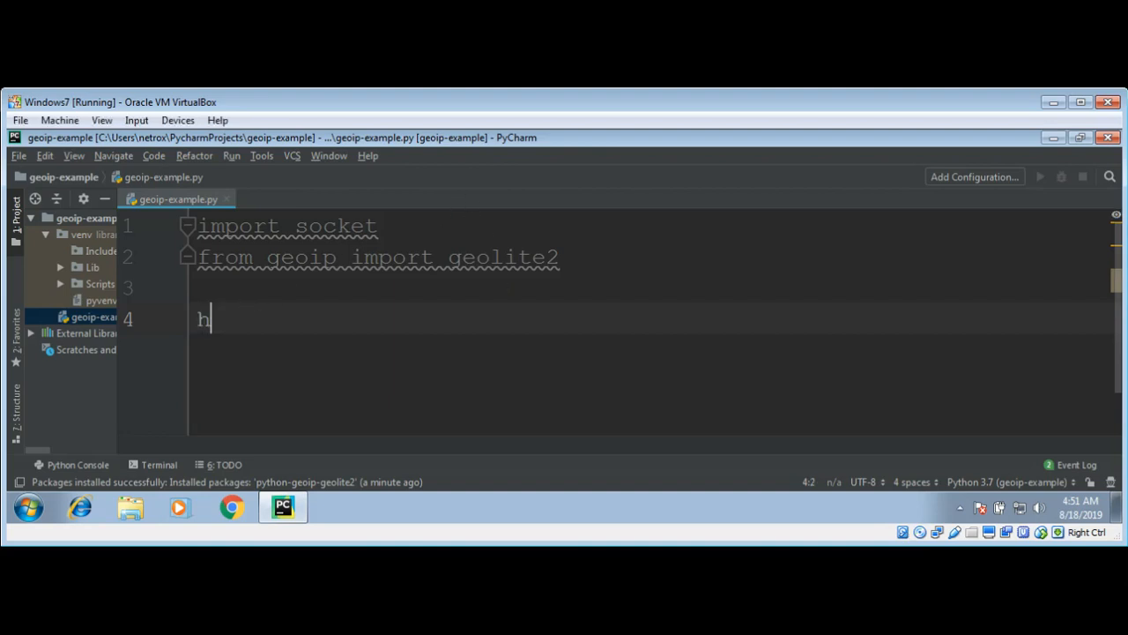
text(ostname)
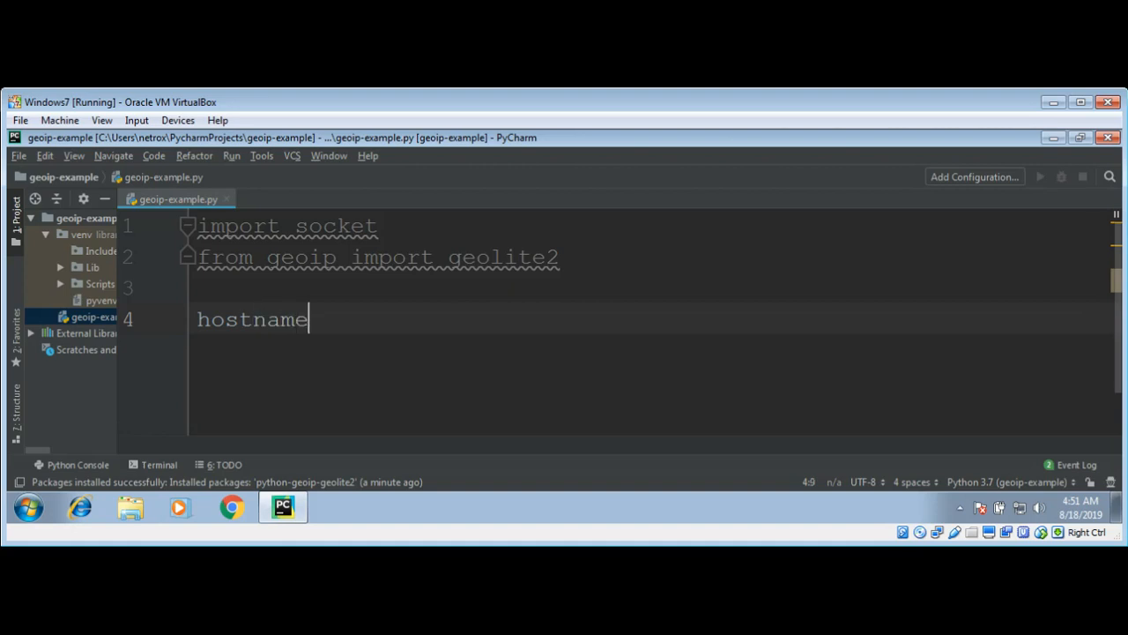
text(=)
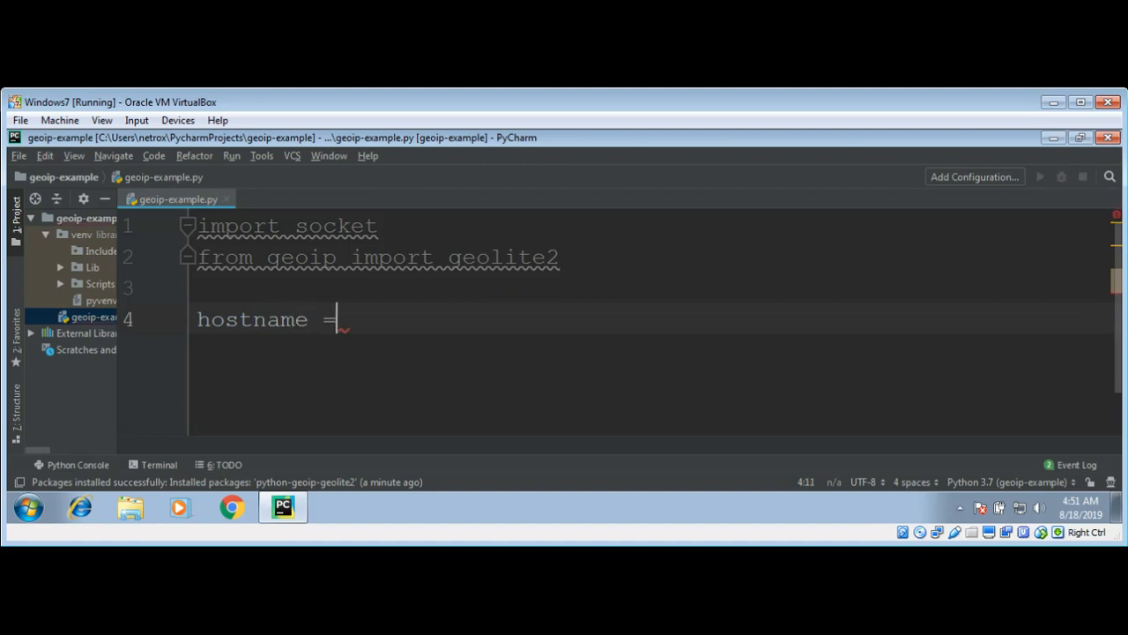
text('google')
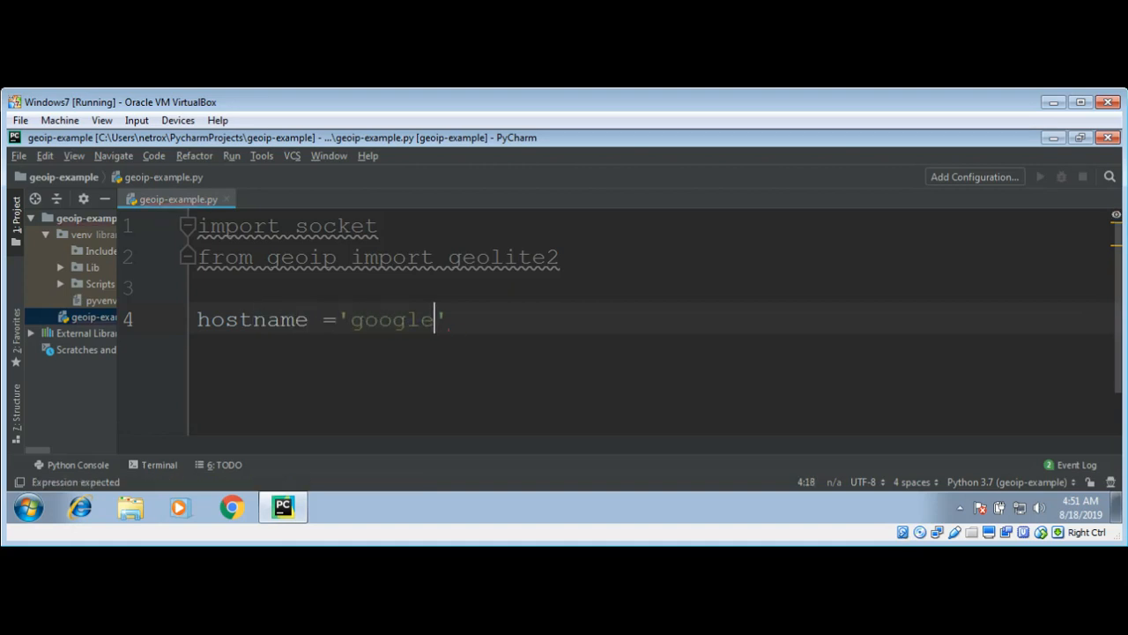
text(.com)
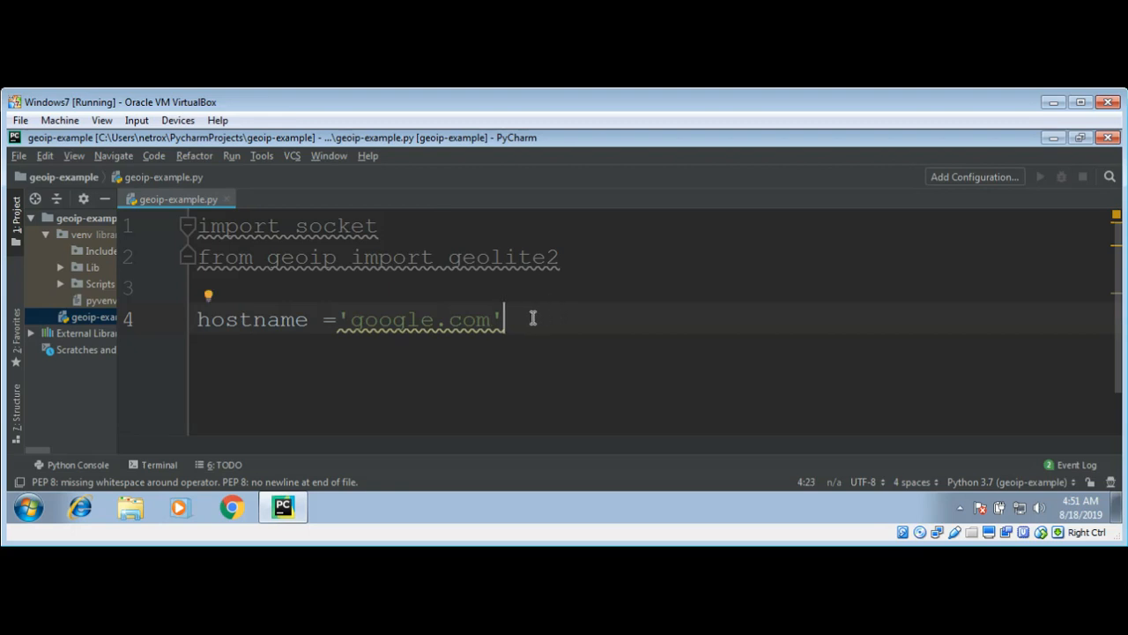
key(enter)
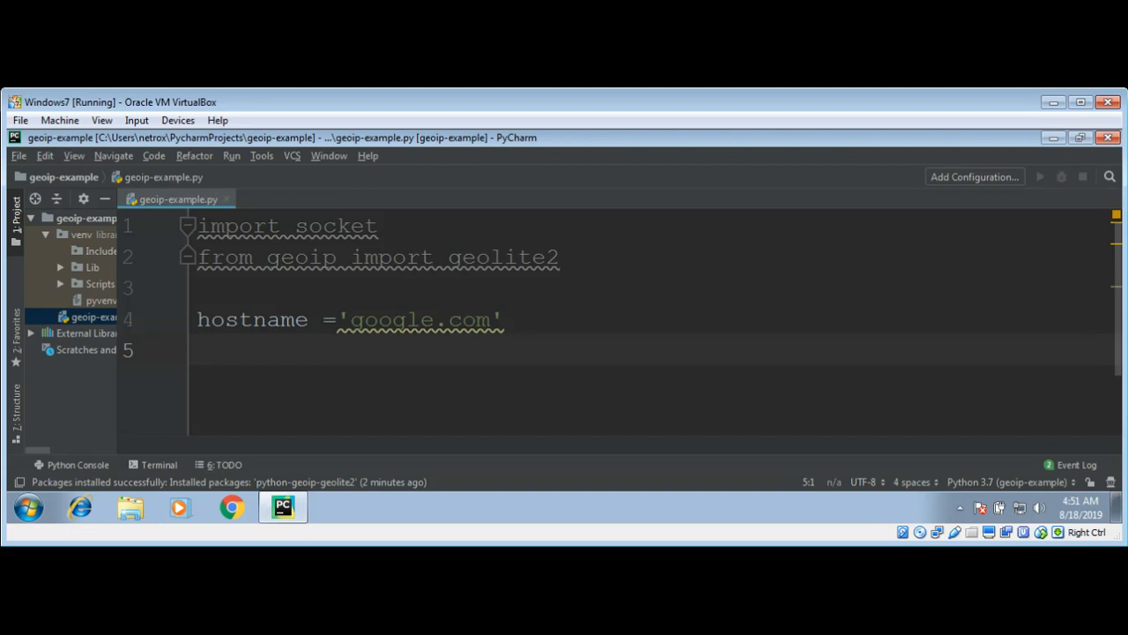
- Write ip_address = socket.gethostbyname(hostname) using the autocomplete suggestion
text(i)
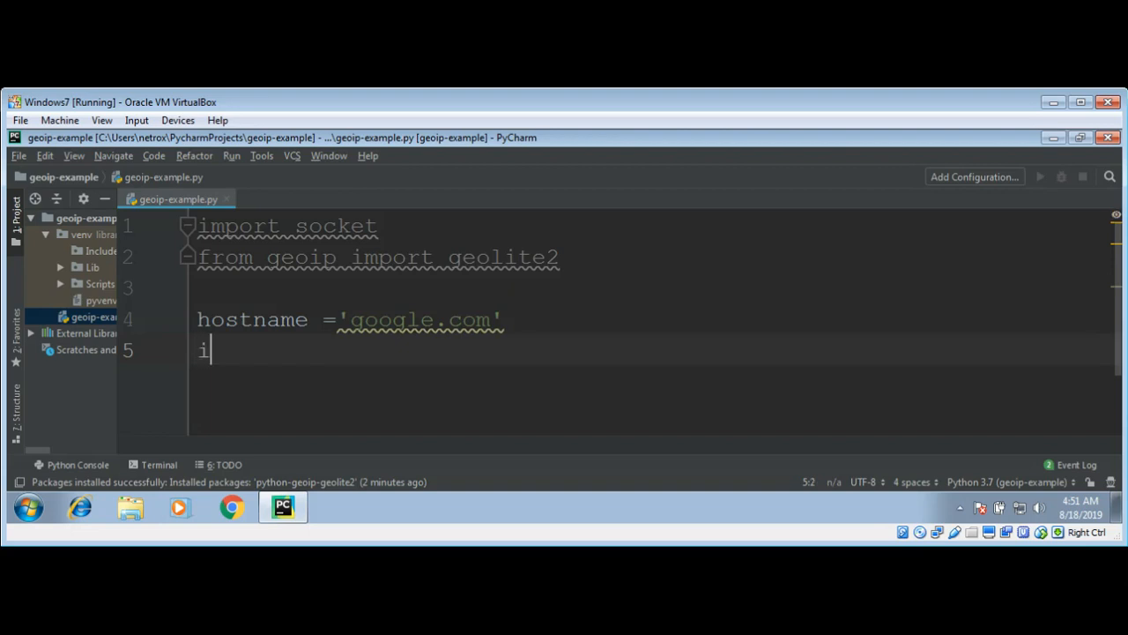
text(p_add)
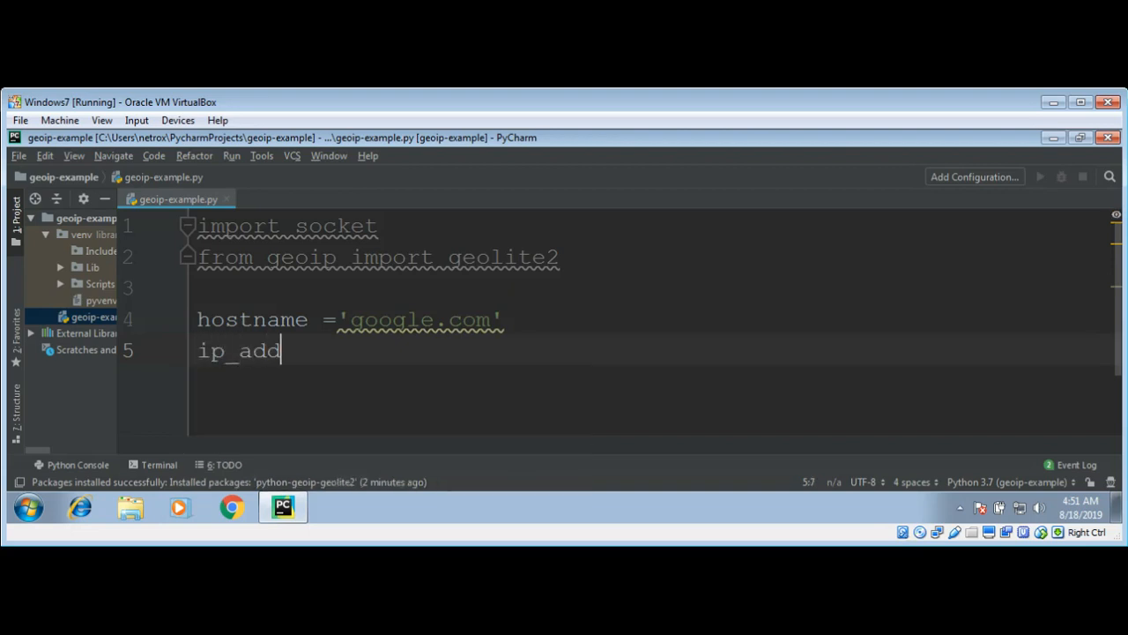
text(ress =)
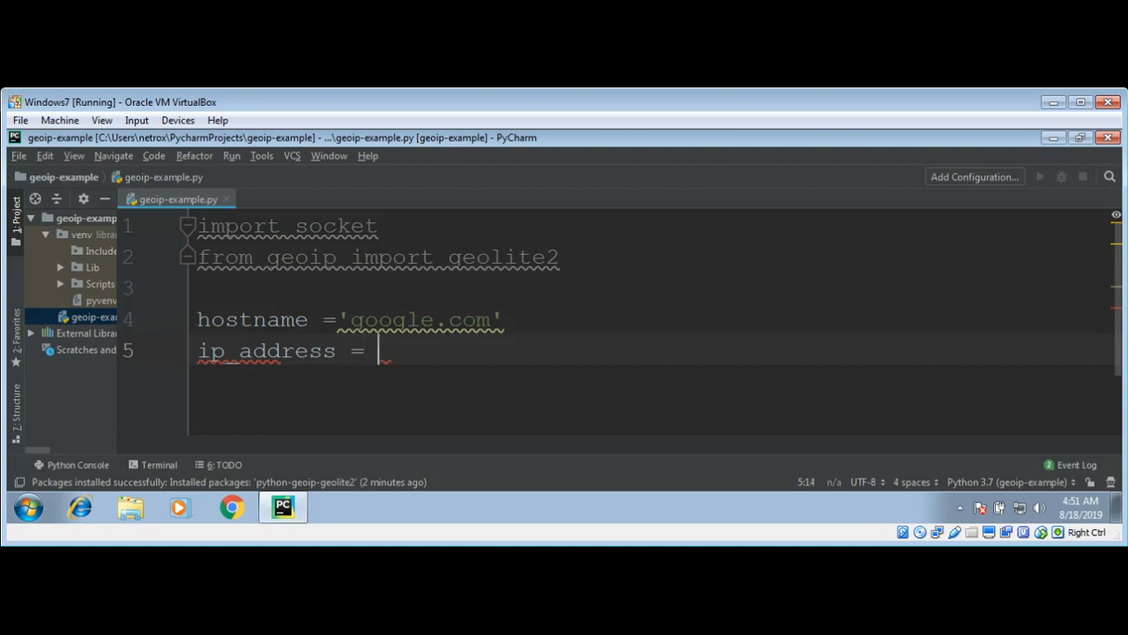
text(socket)
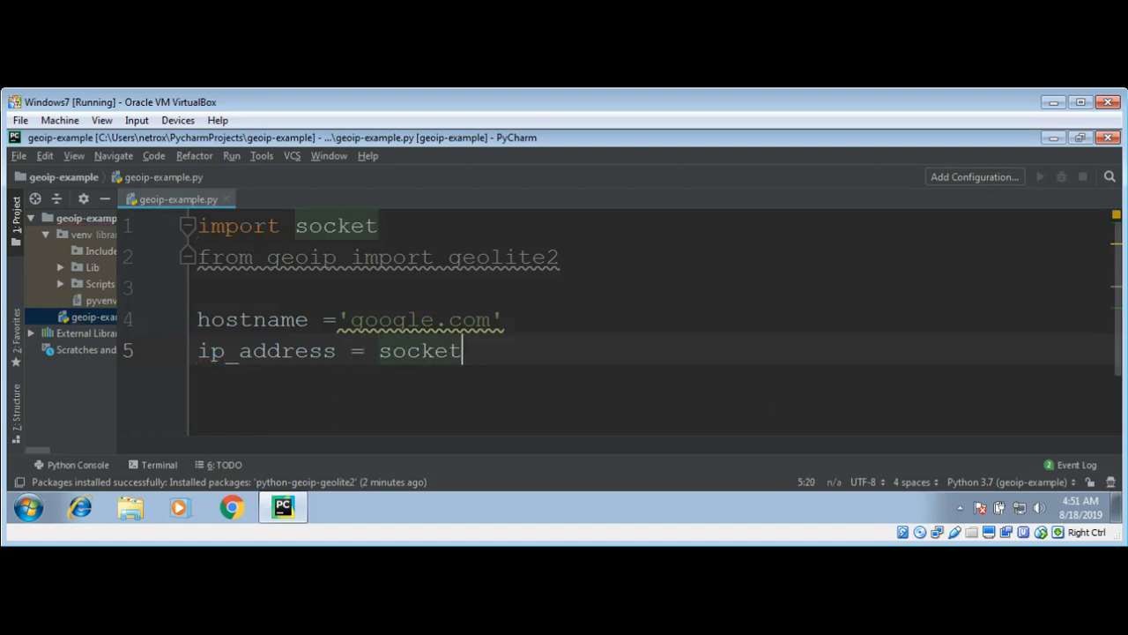
text(.geth)
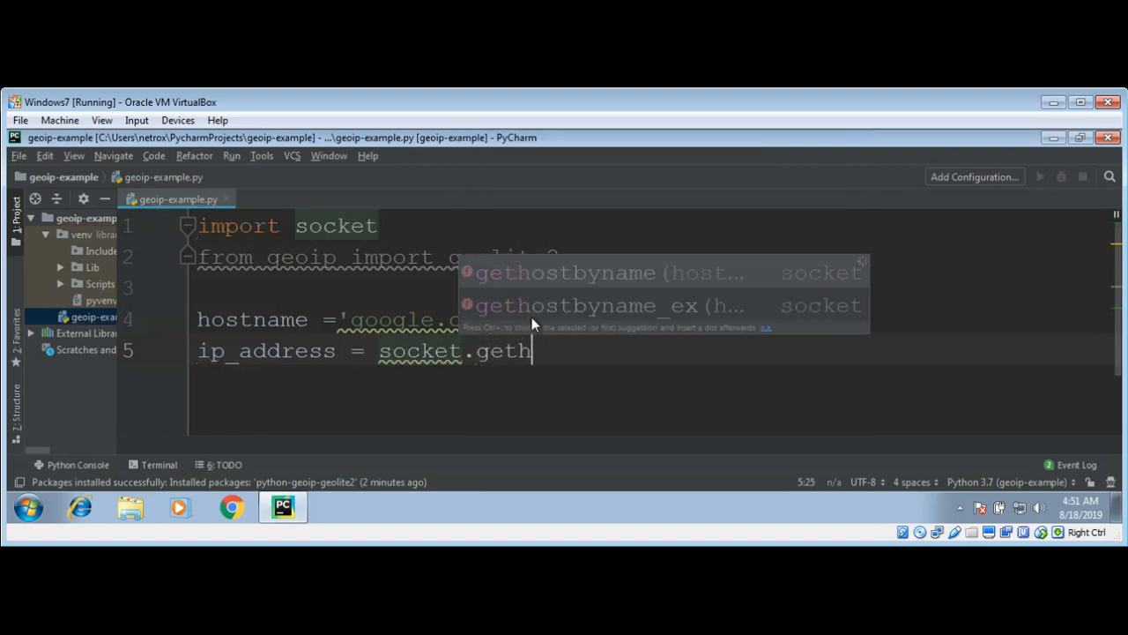
text(ost)
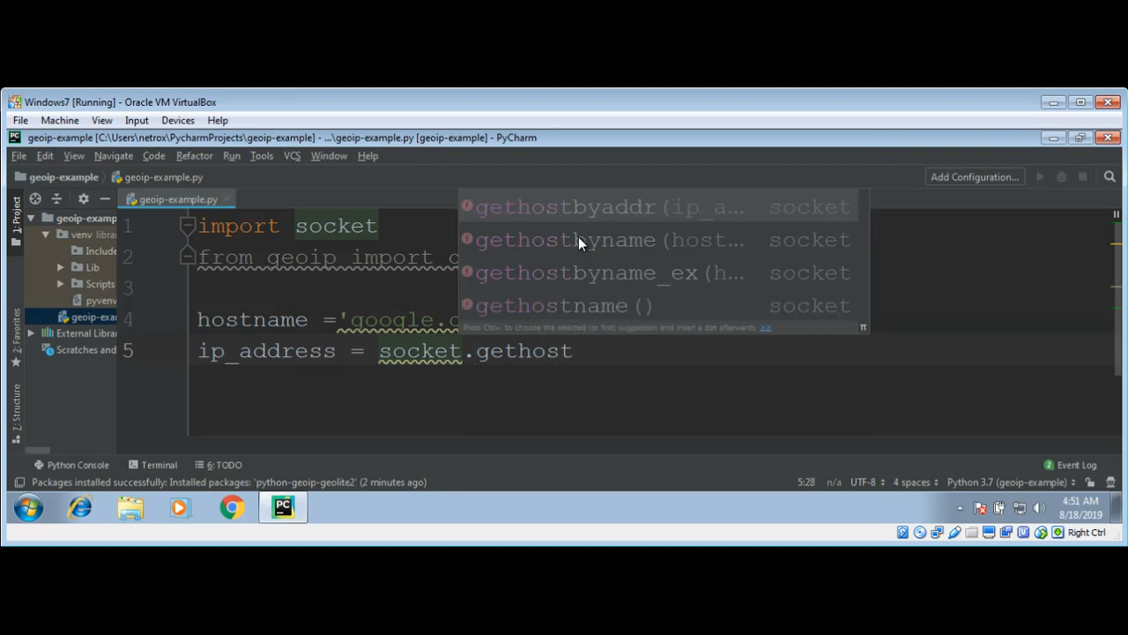
click(564, 239)
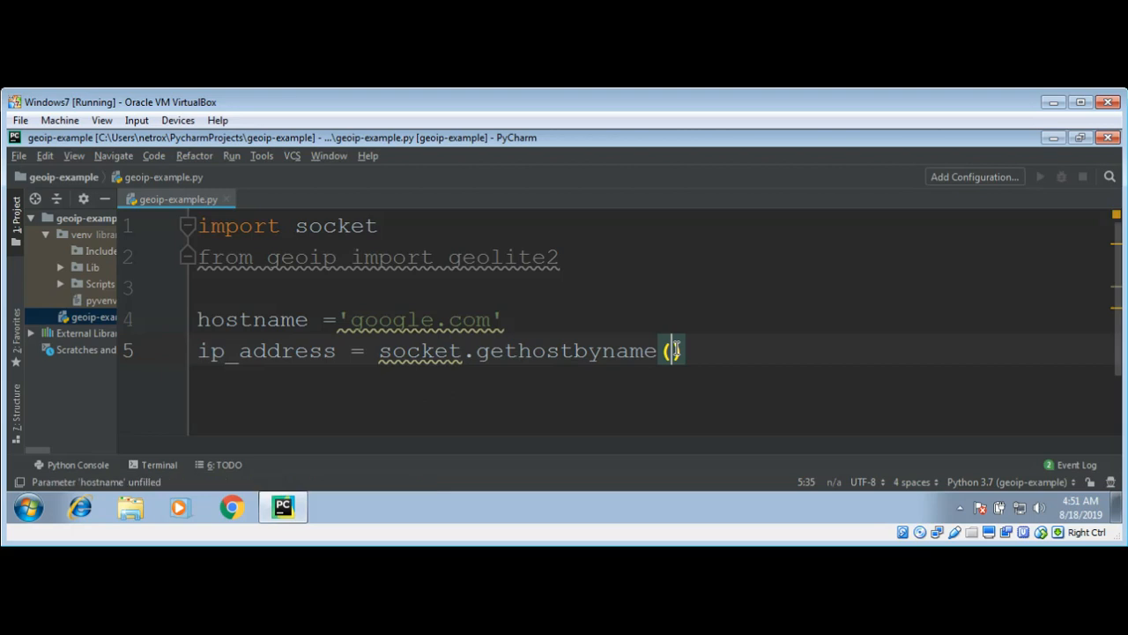
text(hostanme)
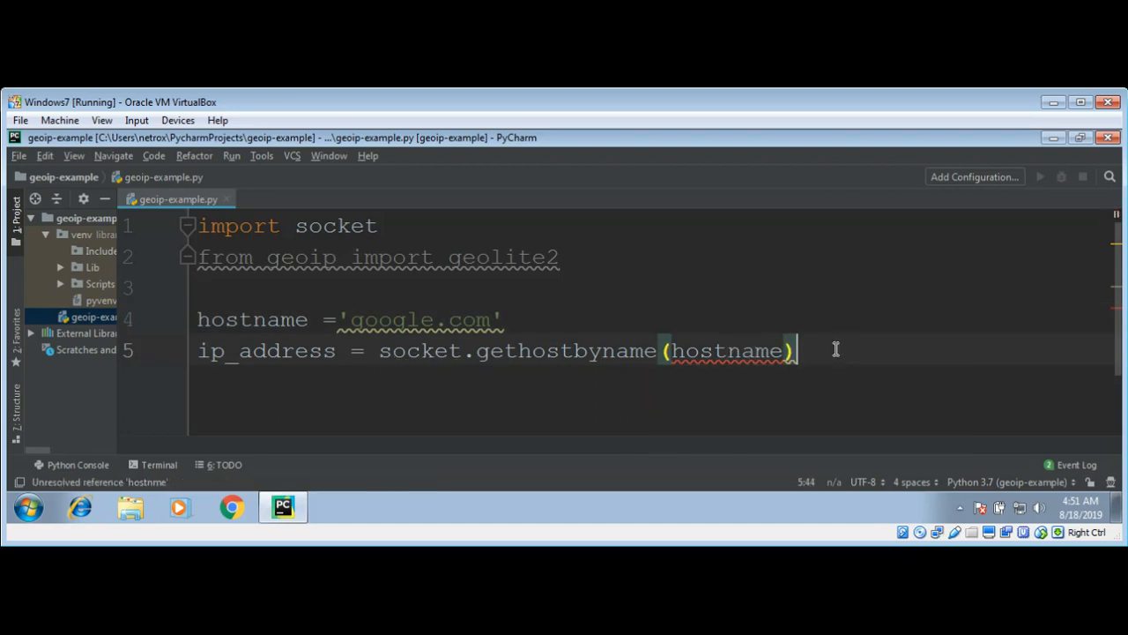
key(enter)
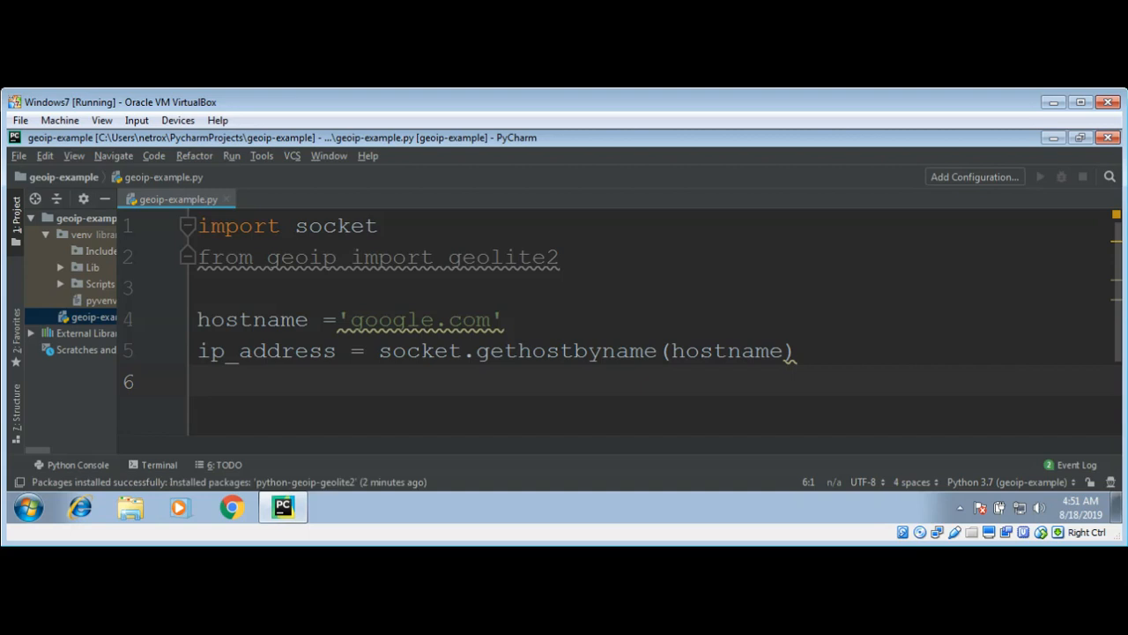
- Write print("IP address : {0}".format(ip_address)) on line 6
text(prin)
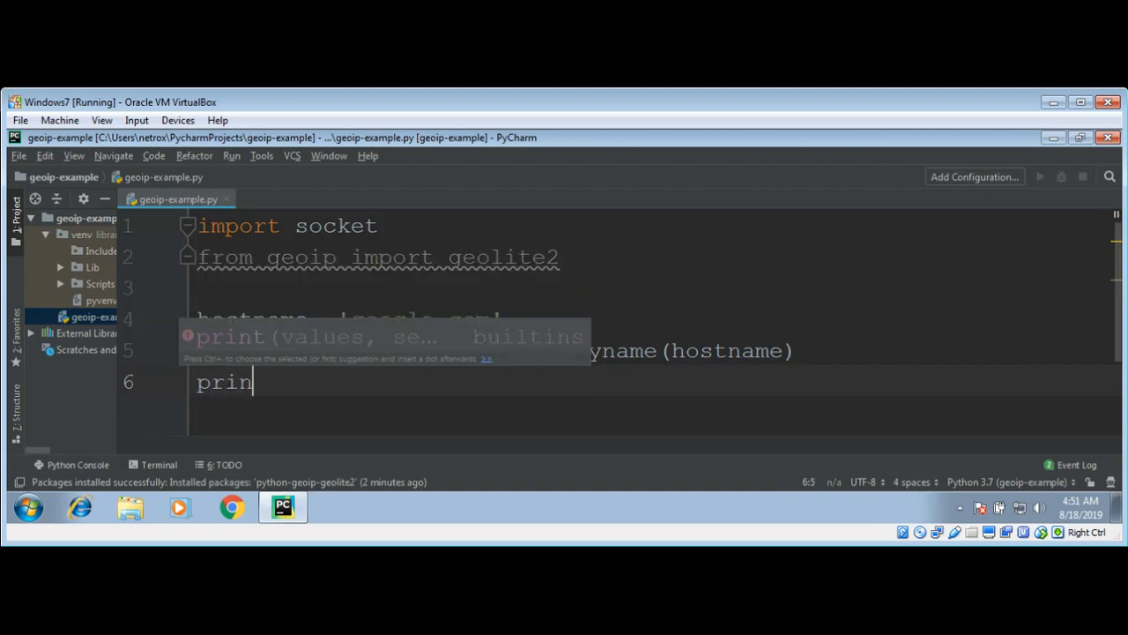
text(t()
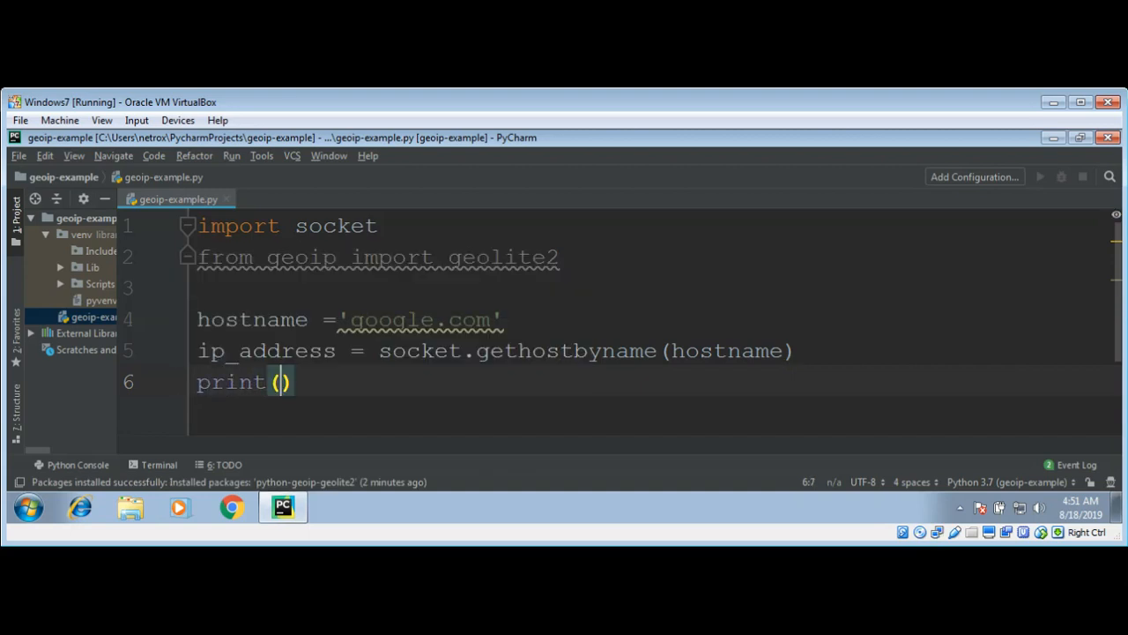
text("IP")
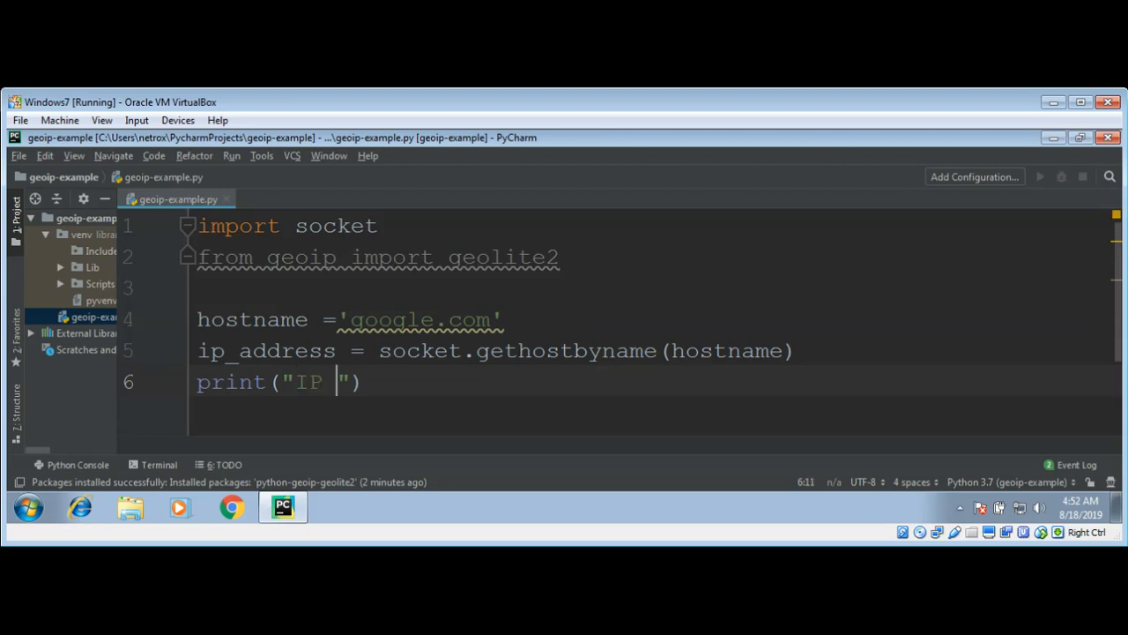
text(ad)
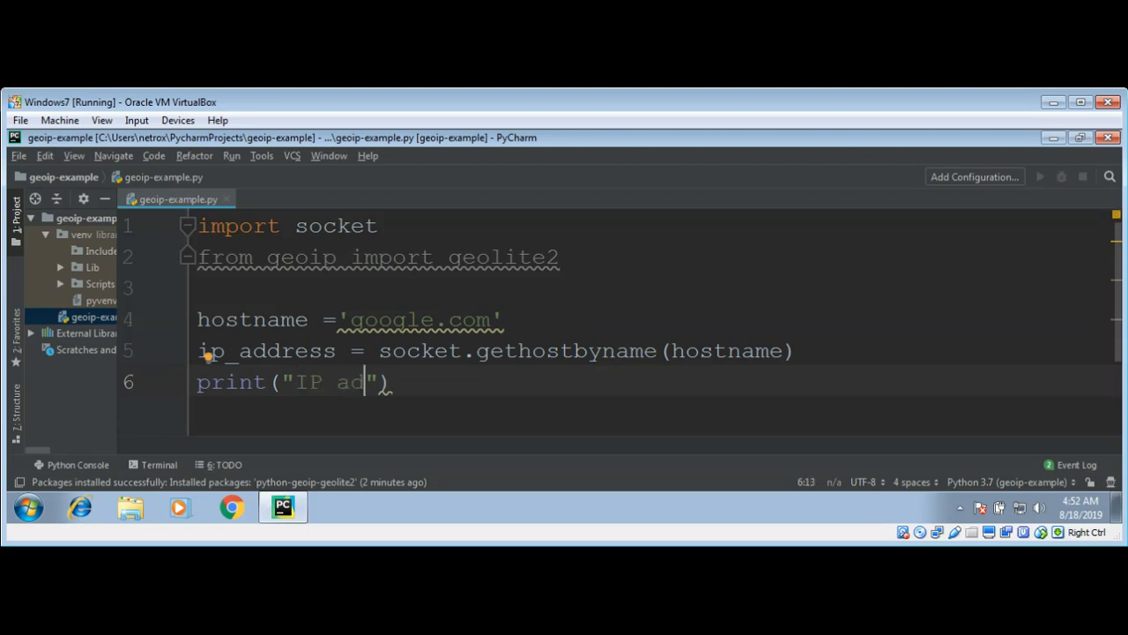
text(dress)
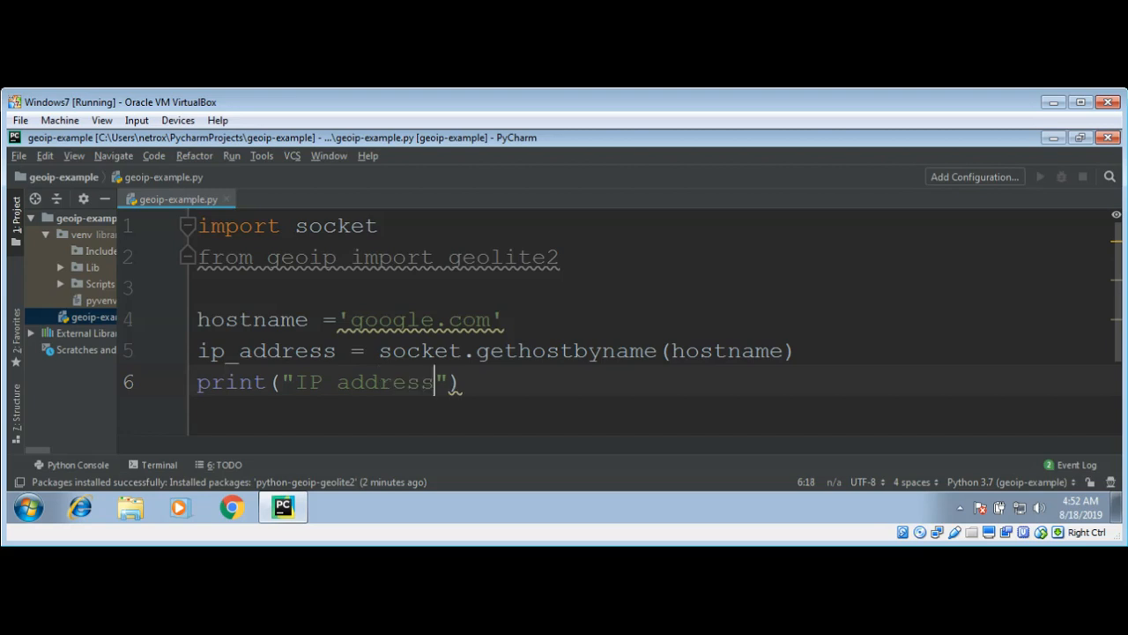
text(:)
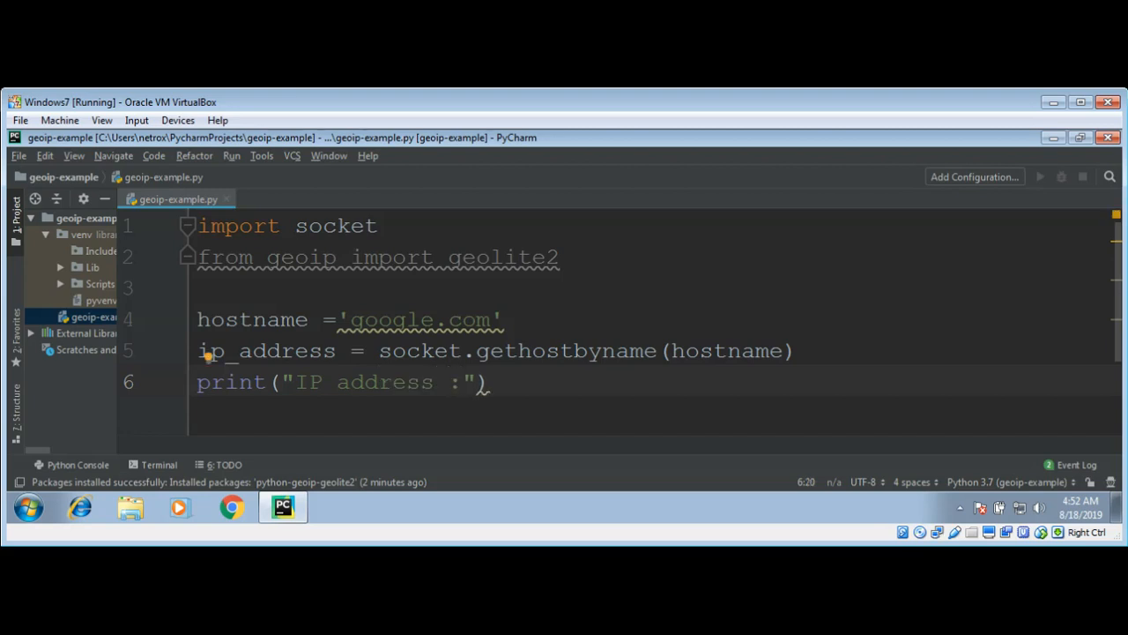
text({})
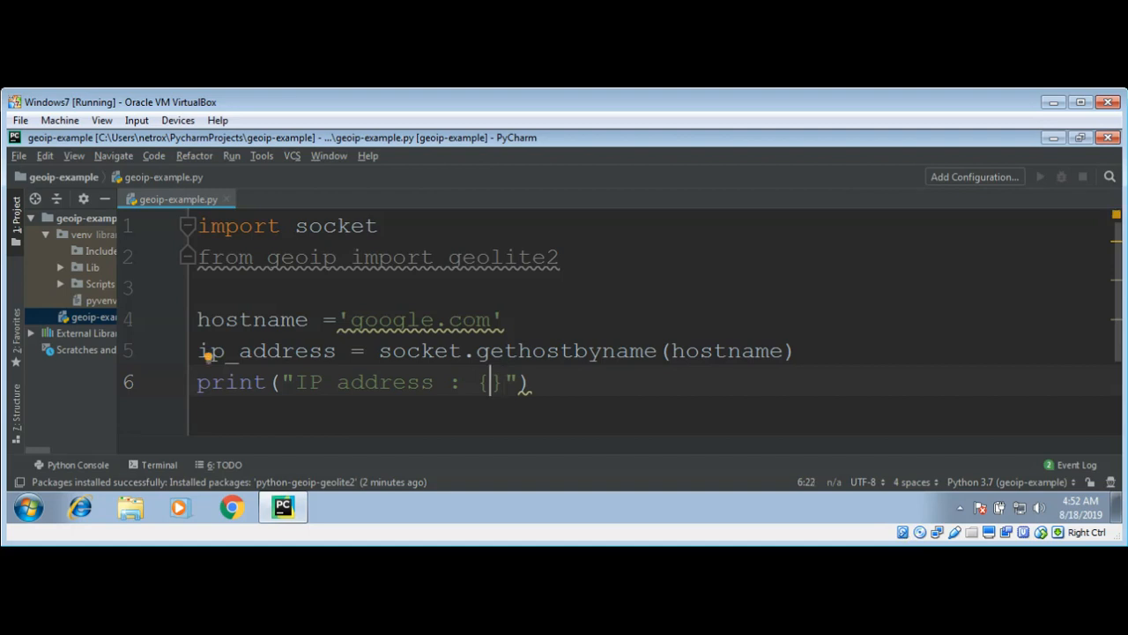
text(0)
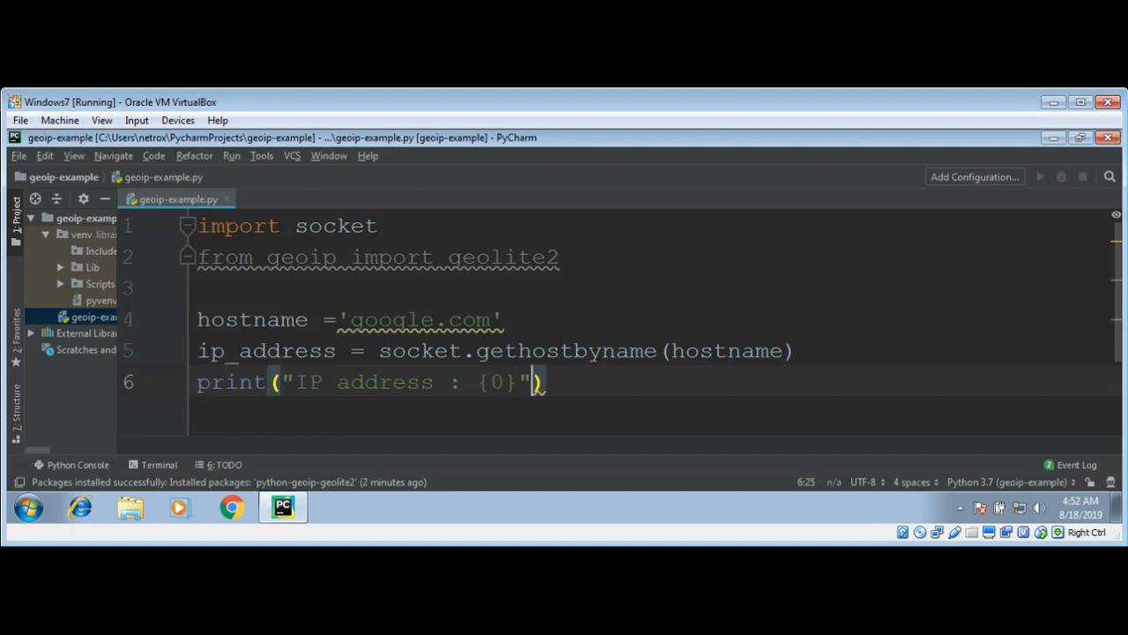
text(.for)
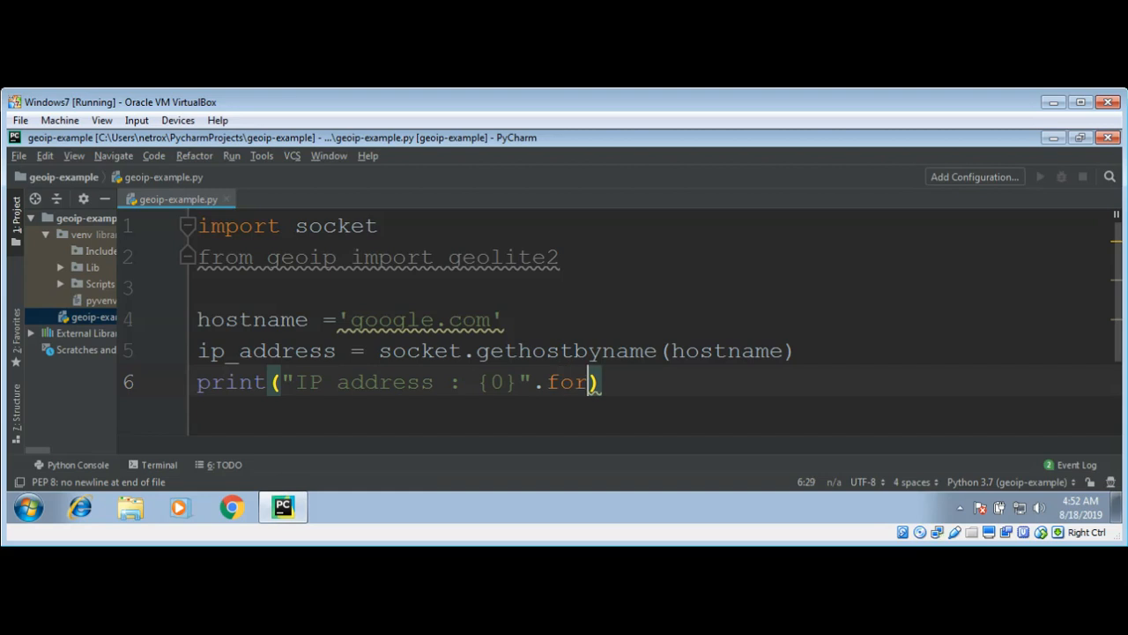
text(mat()
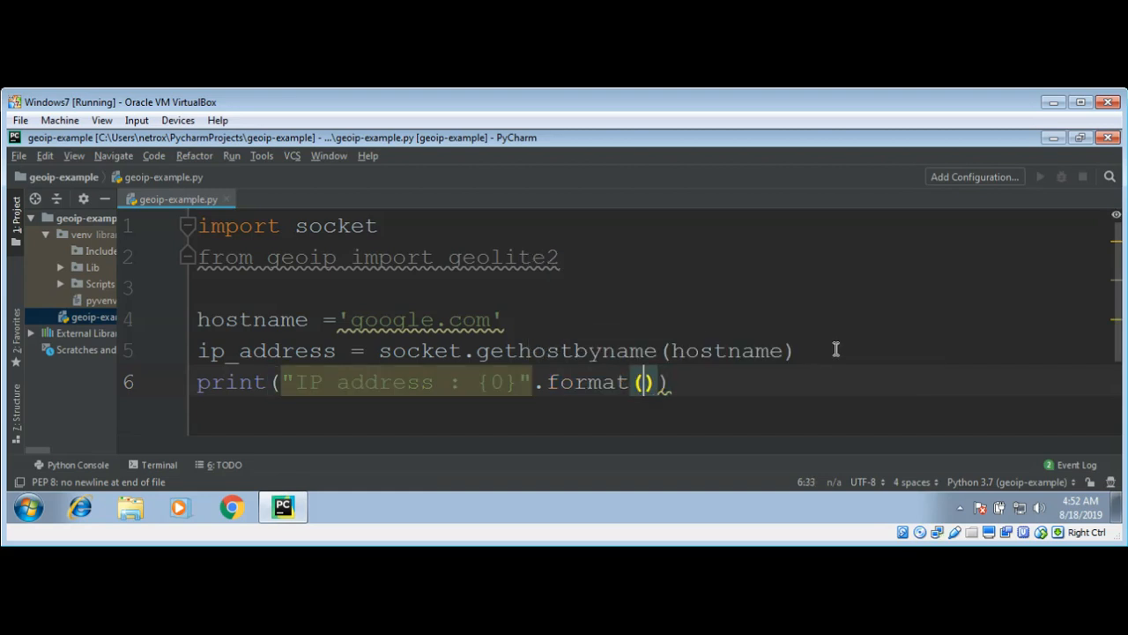
text(ip_address)
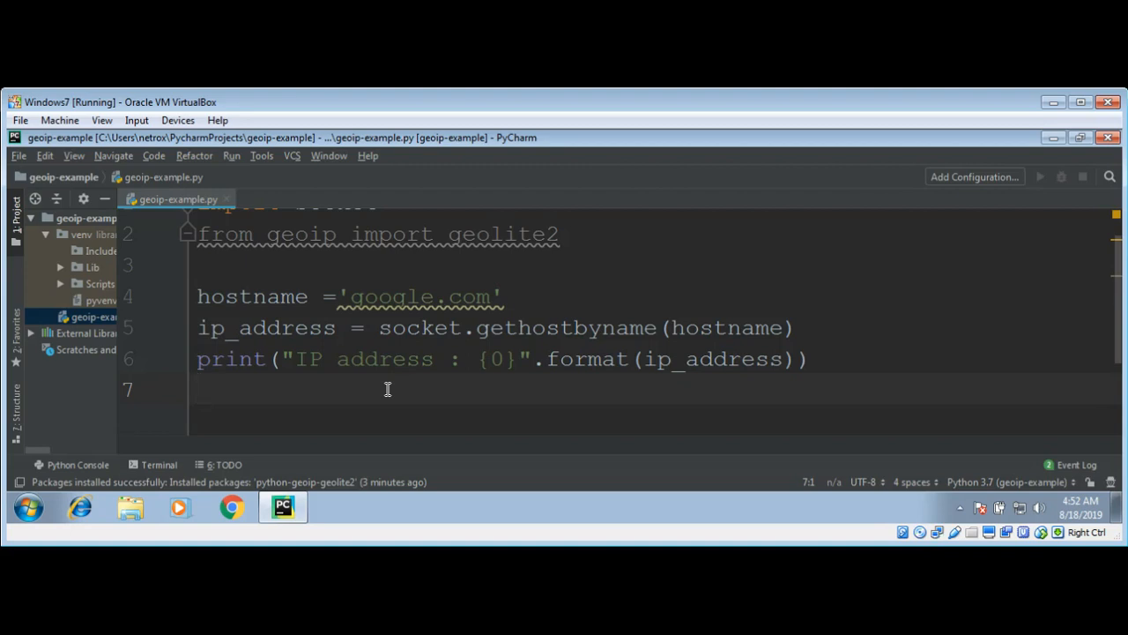
- Write match = geolite2.lookup(ip_address) on line 7
text(ma)
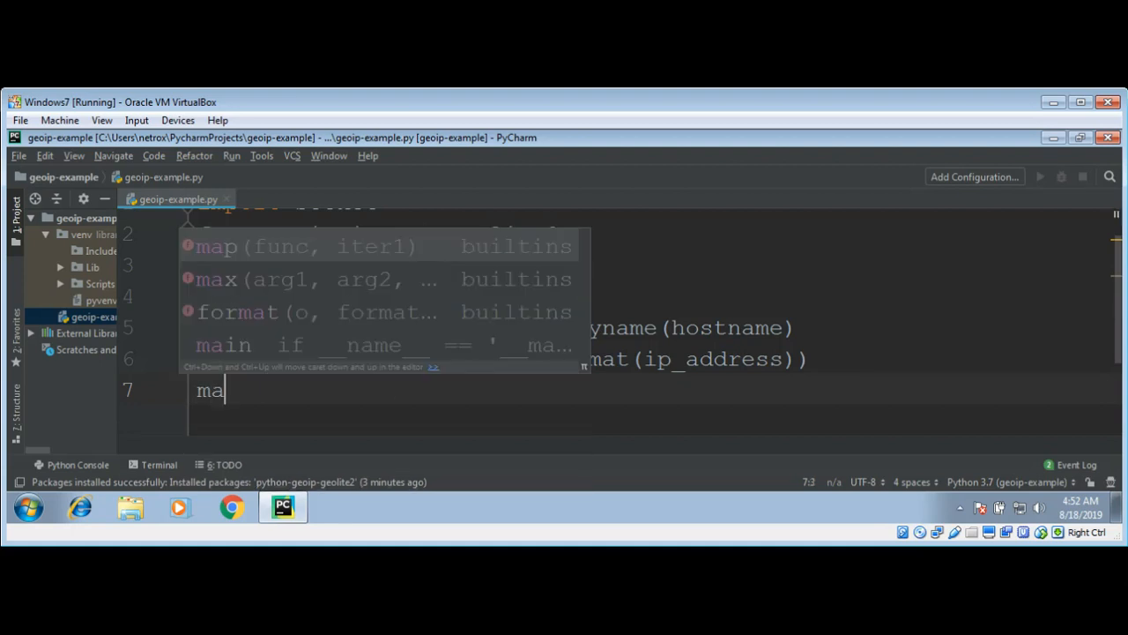
text(tch =)
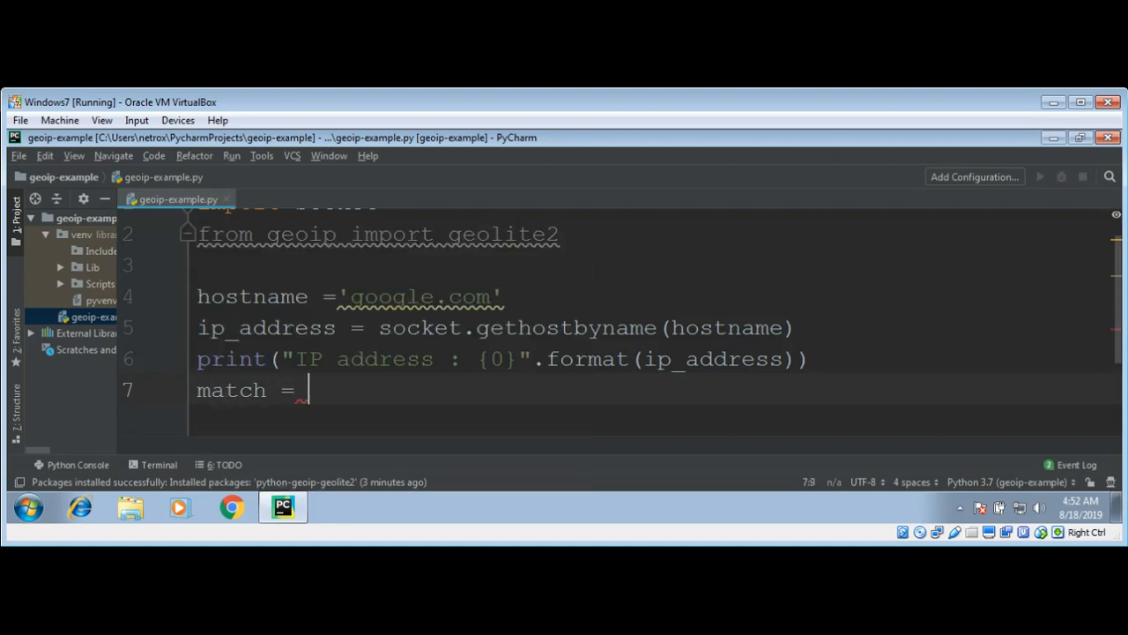
text(geolite2)
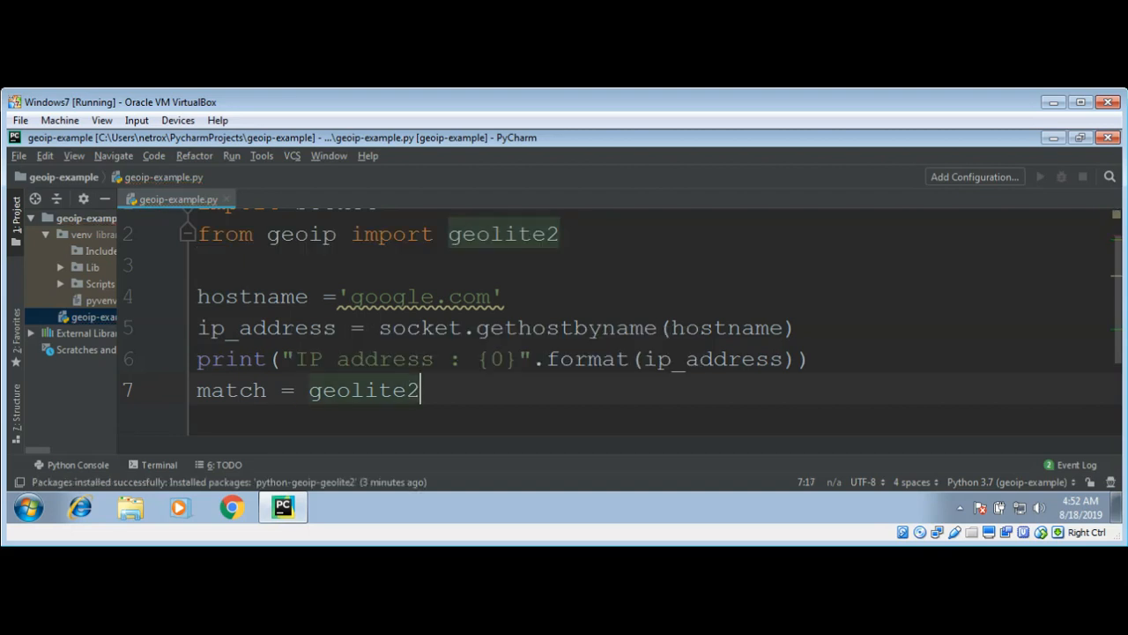
text(.look)
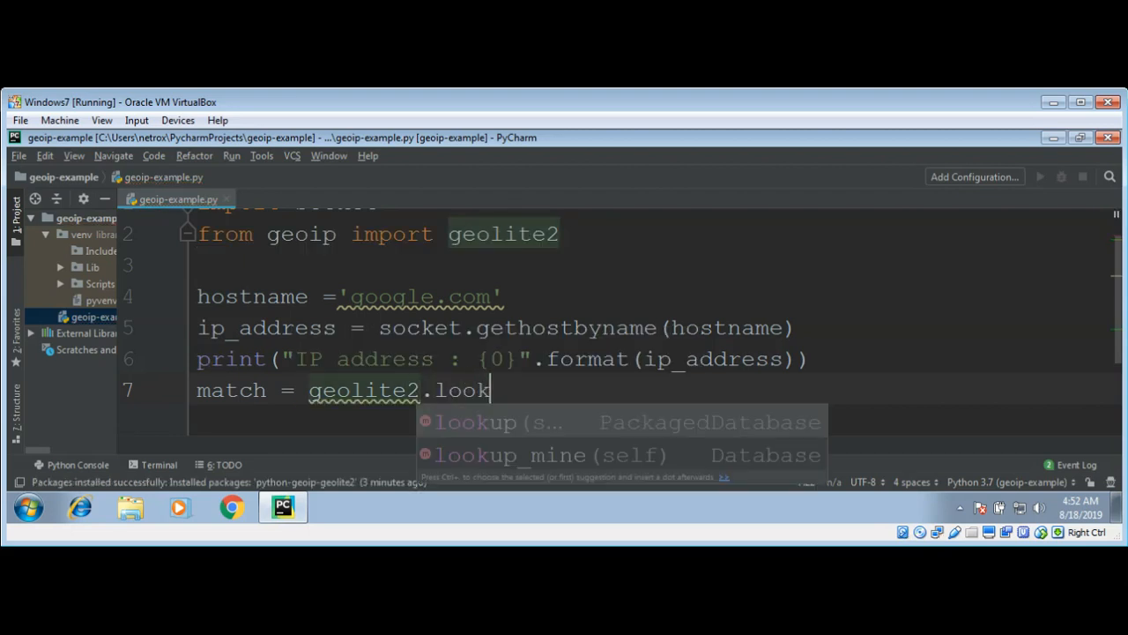
text(up()
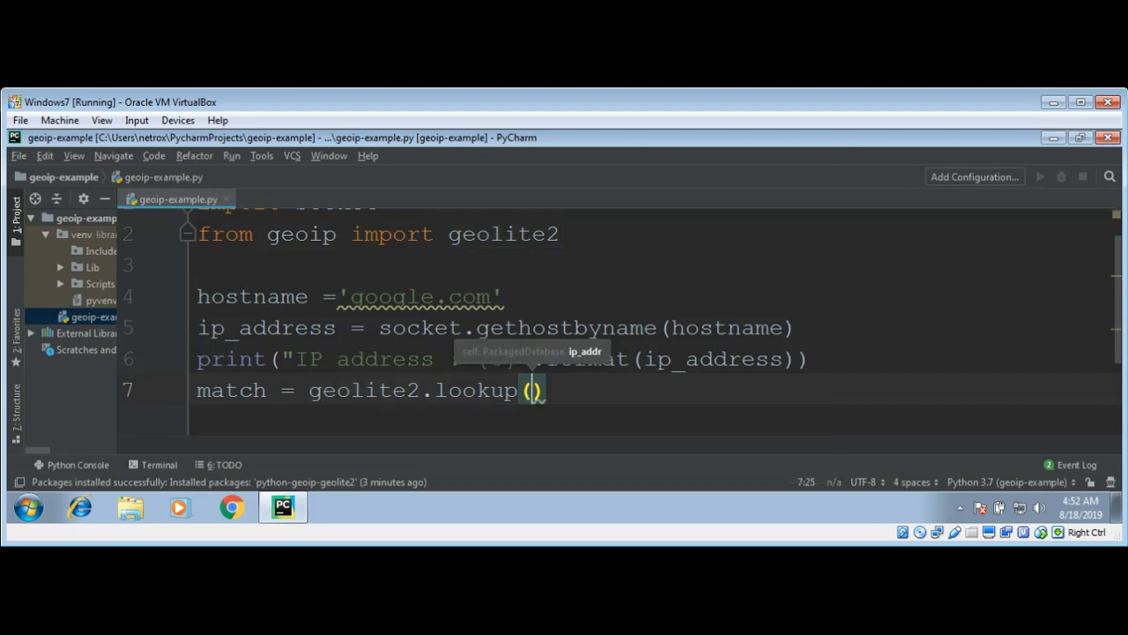
text(ip_ad)
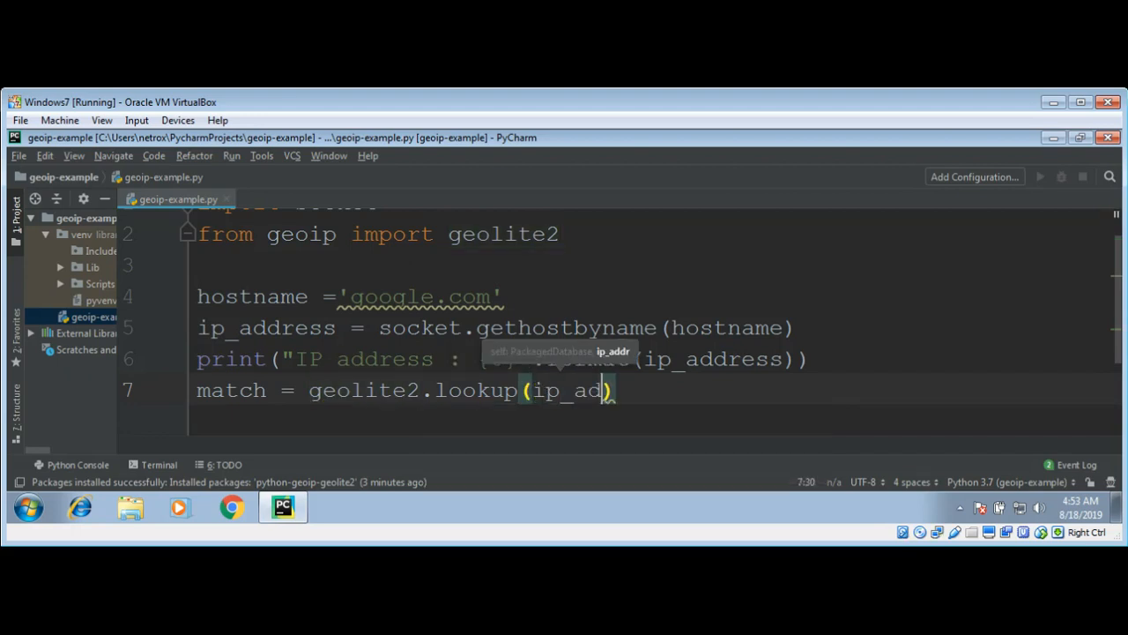
text(dress)
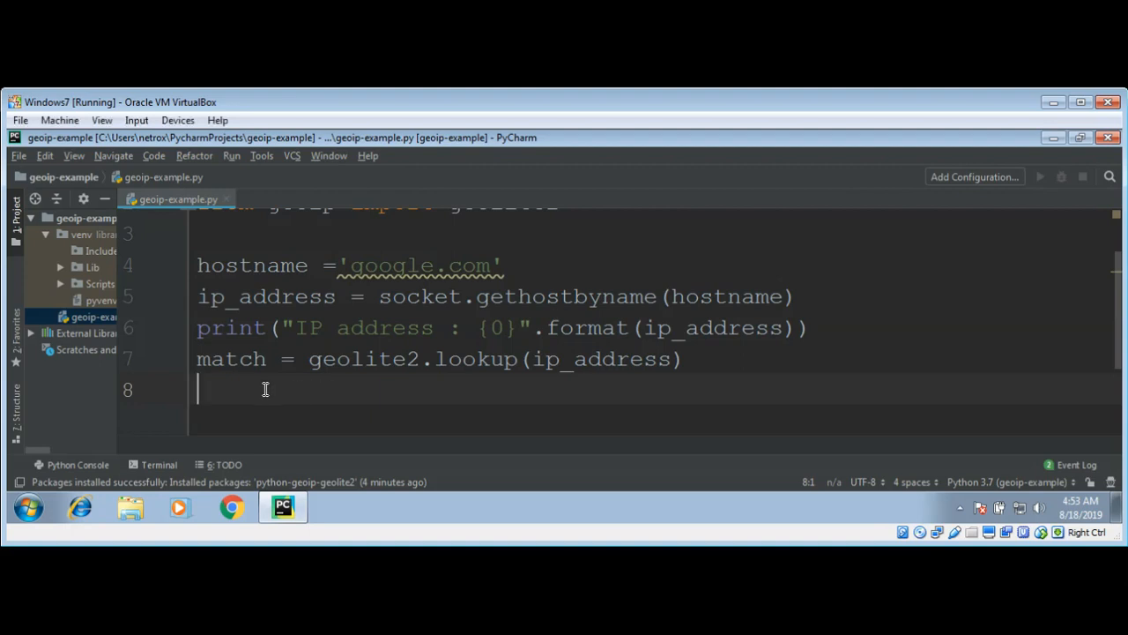
- Add 'if match is not None:' with an indented print('Country: ', match.country)
text(if)
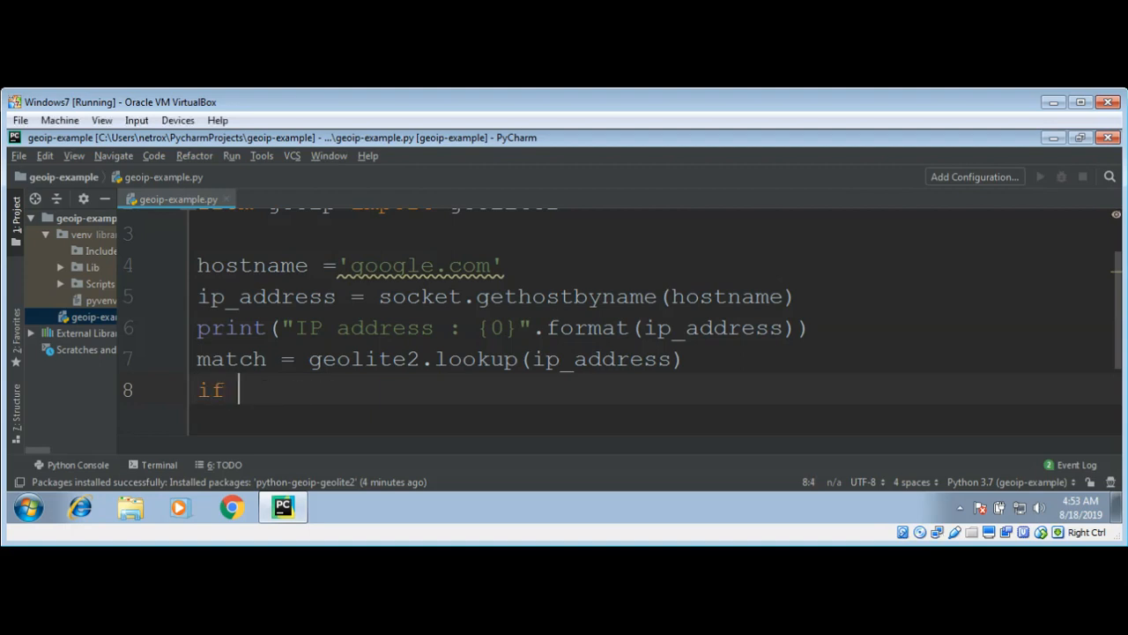
text(match is not)
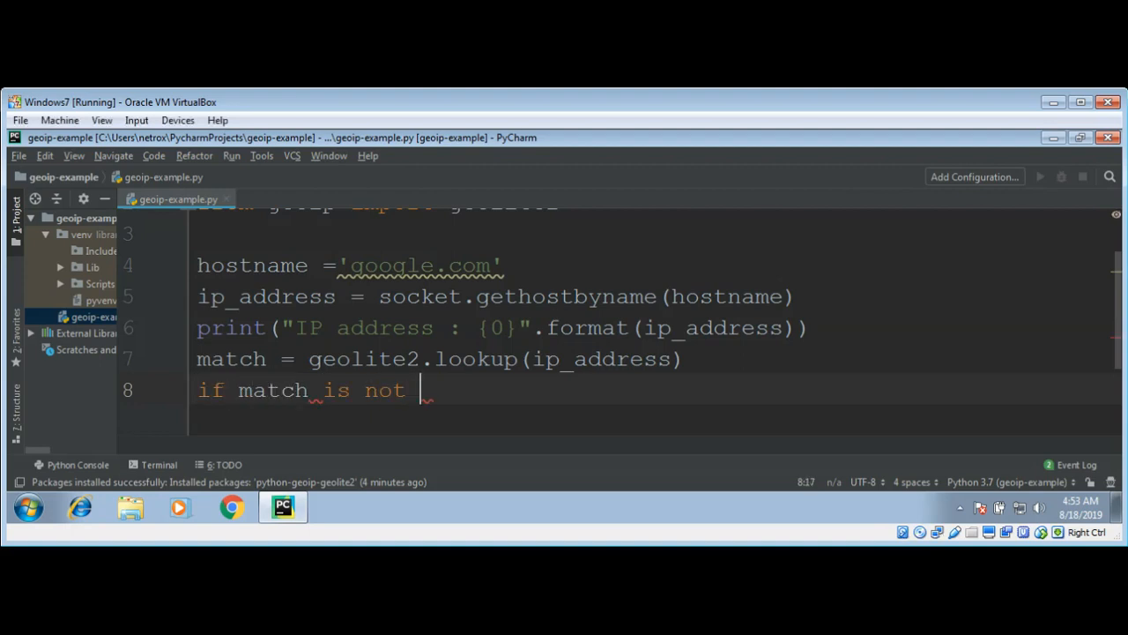
text(N)
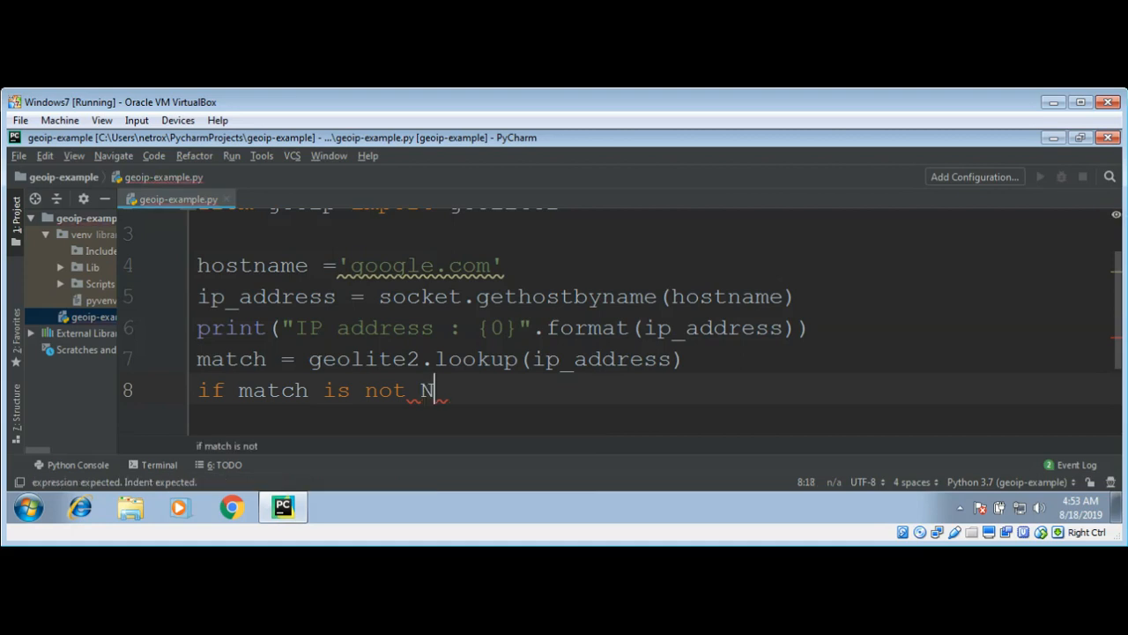
text(one:)
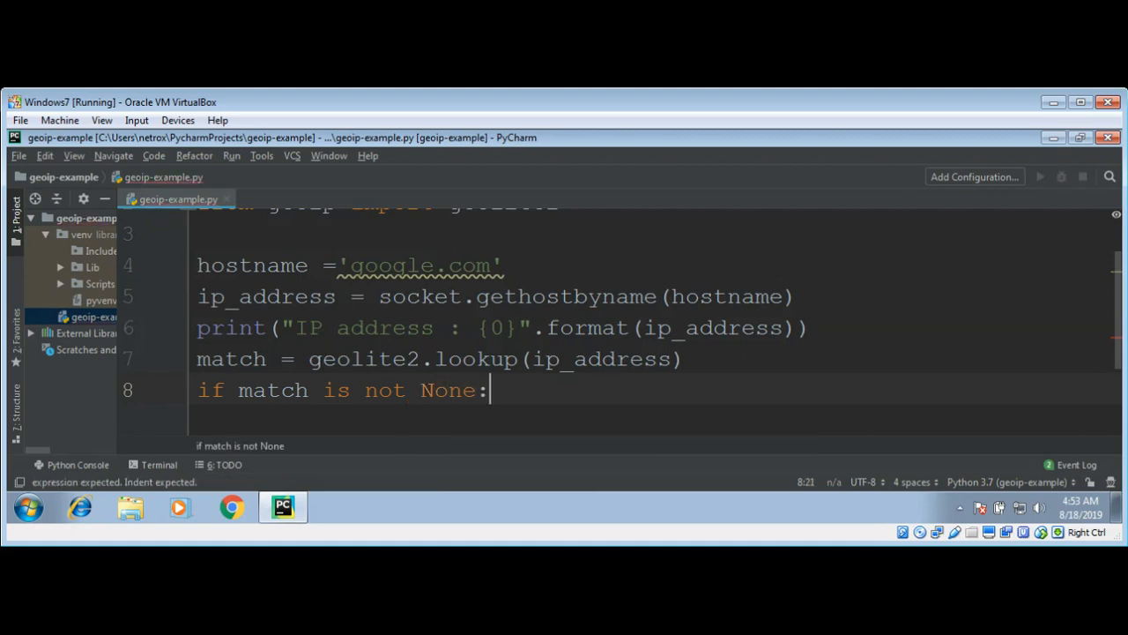
text(print()
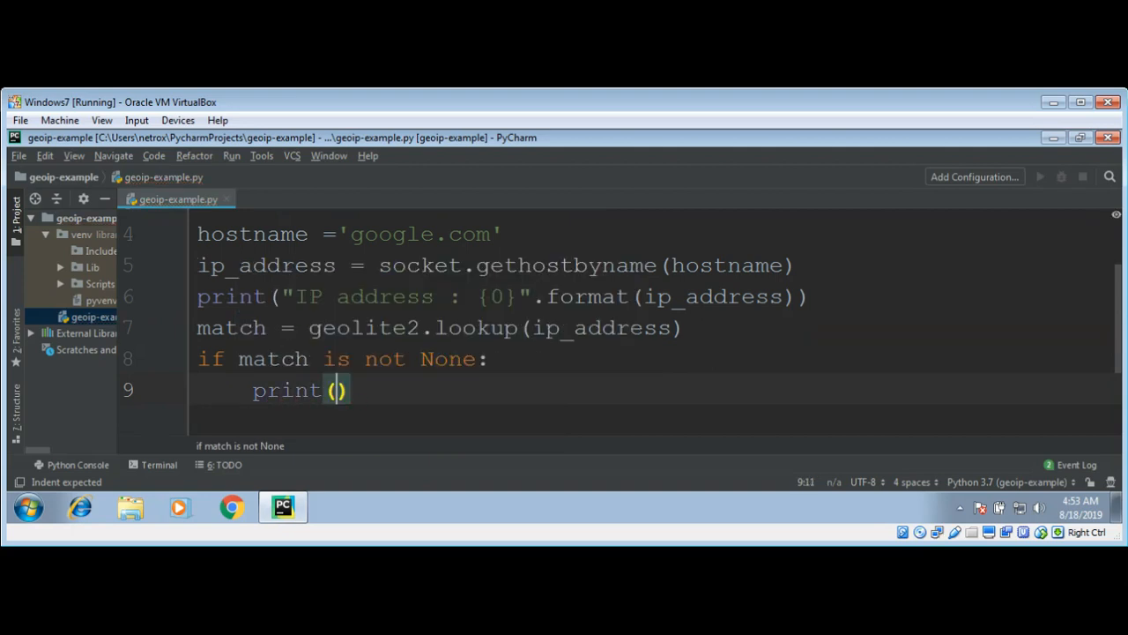
text('Coun)
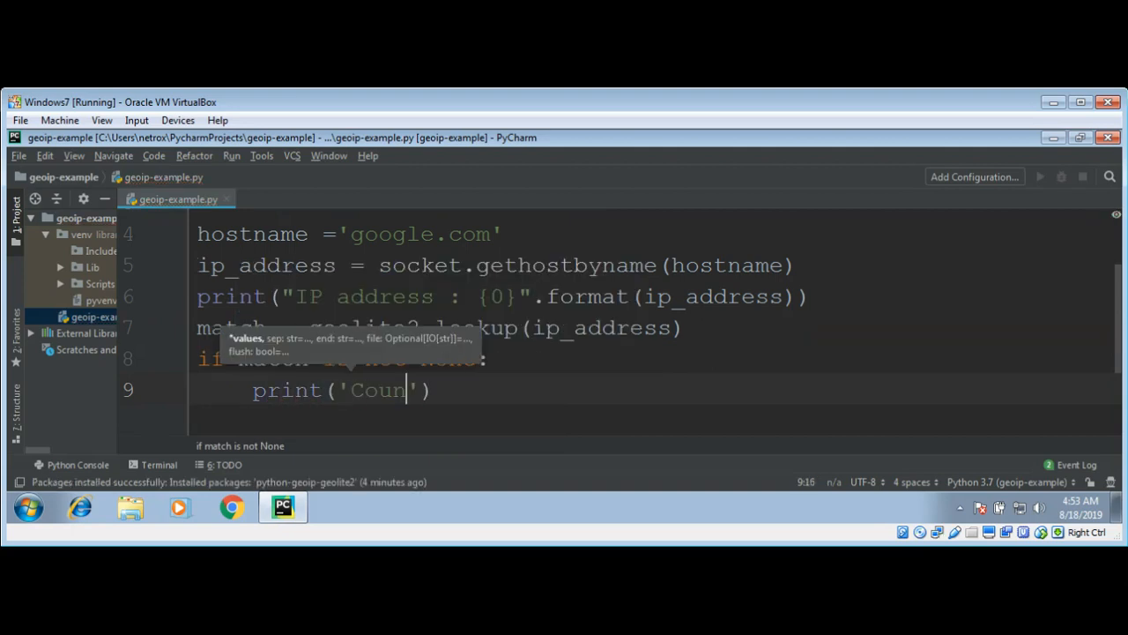
text(try)
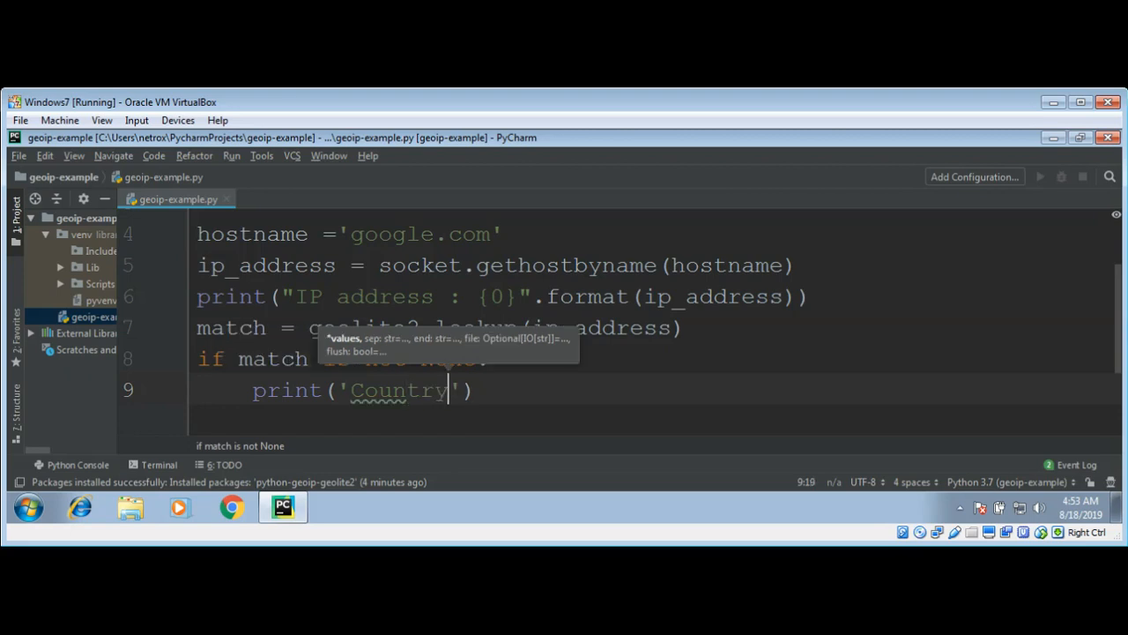
text(:)
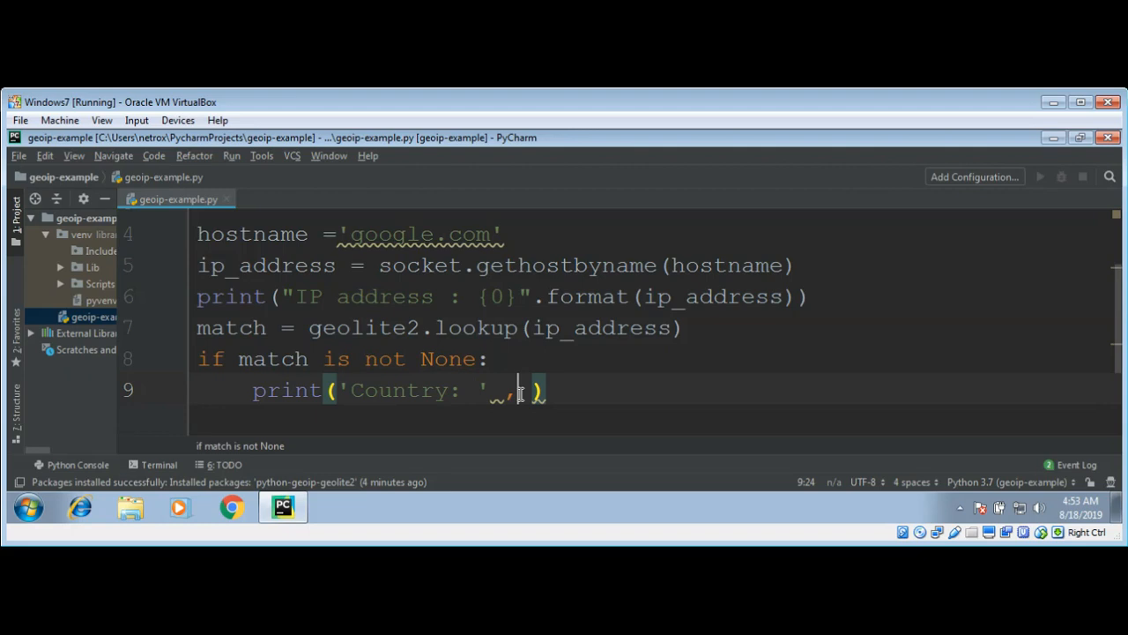
text(match)
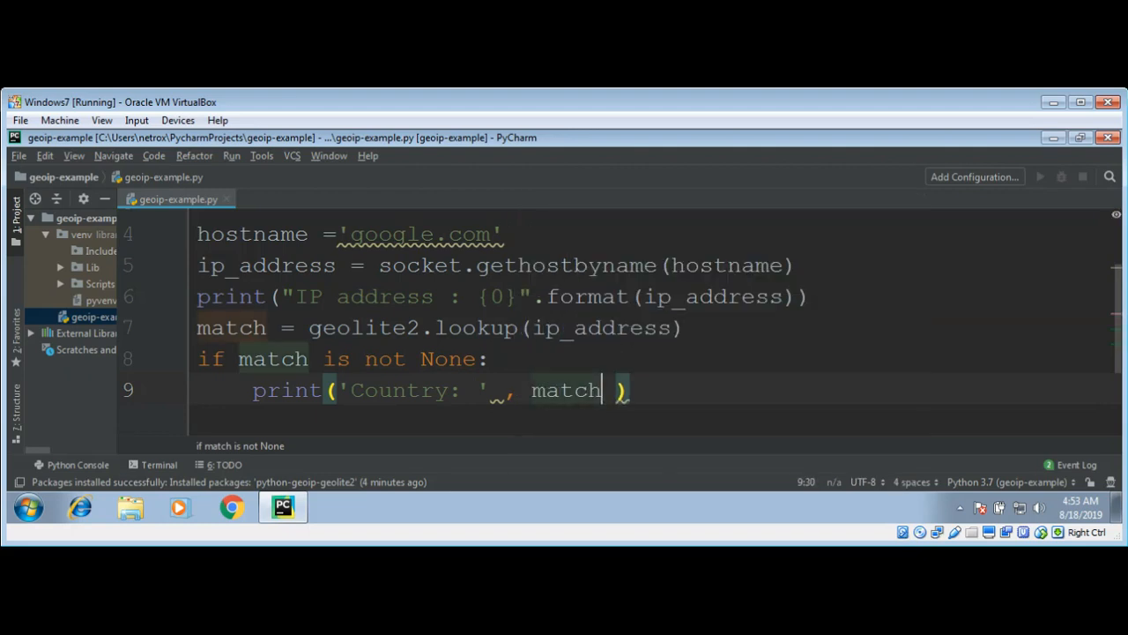
text(.co)
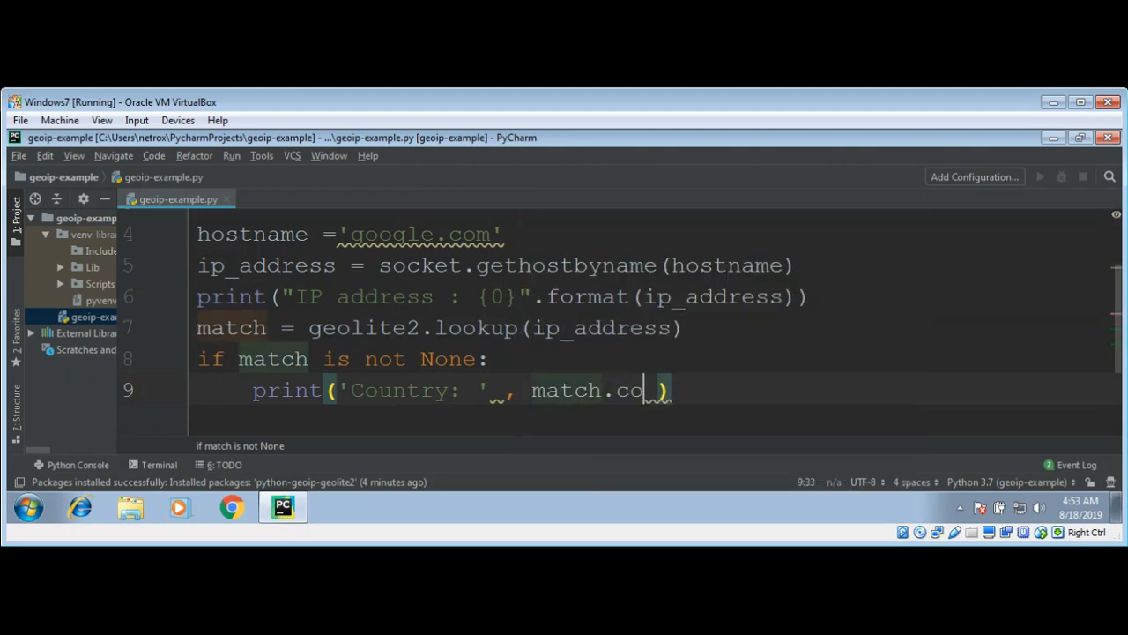
text(untry)
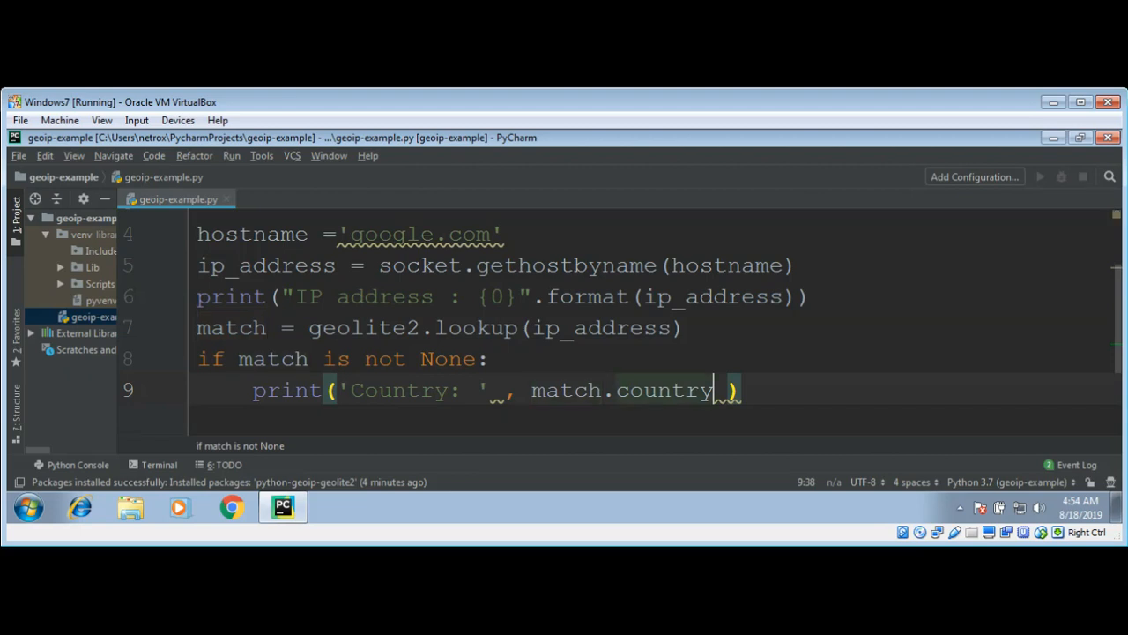
mouse_move(729, 390)
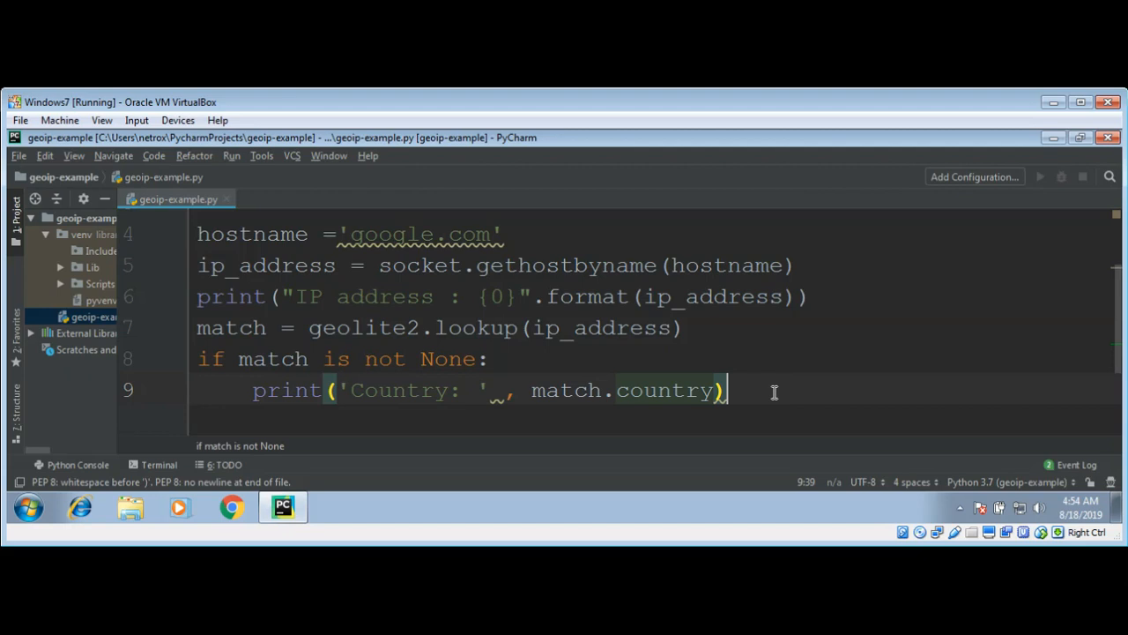
key(enter)
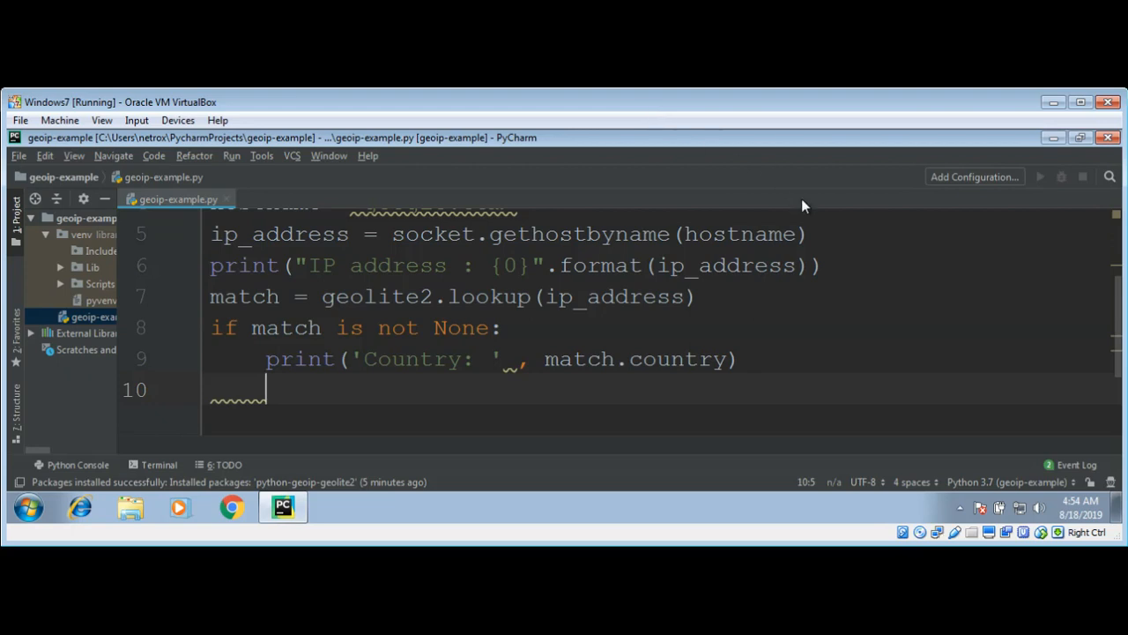
- Add print('Time zone : ', match.timezone) inside the check, fixing a typo
text(print('TIm)
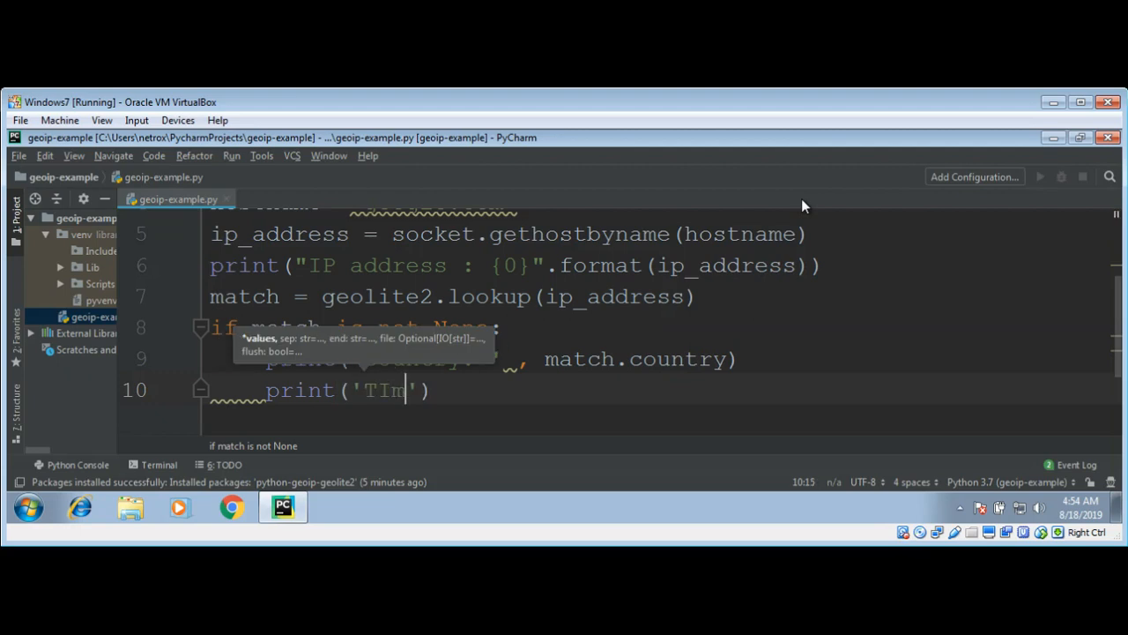
key(Backspace)
text(ime )
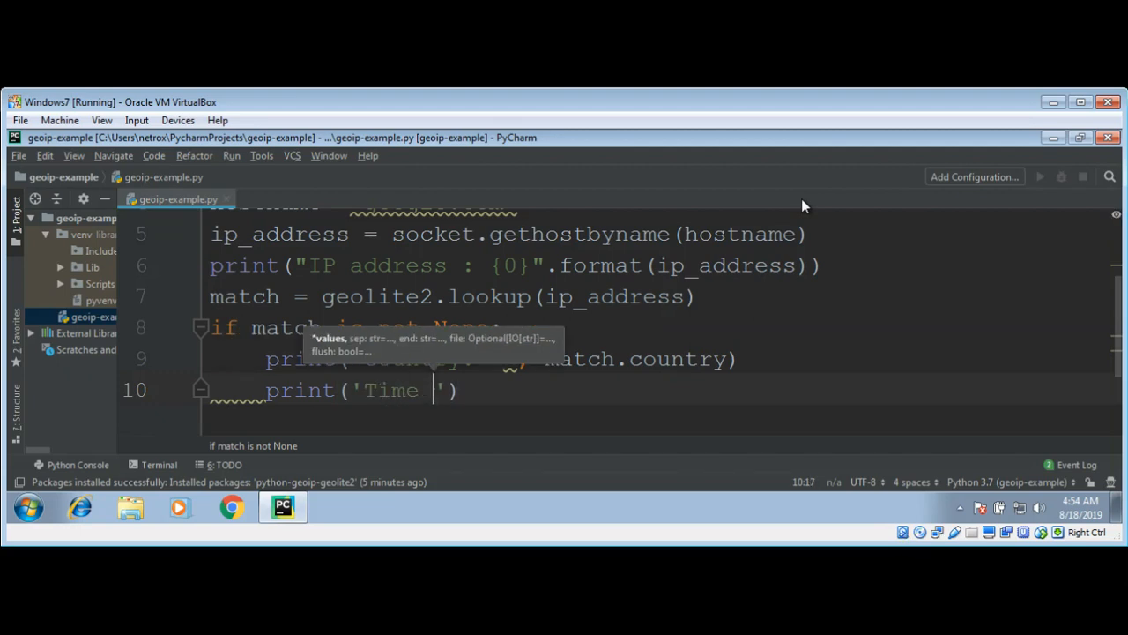
text(zone)
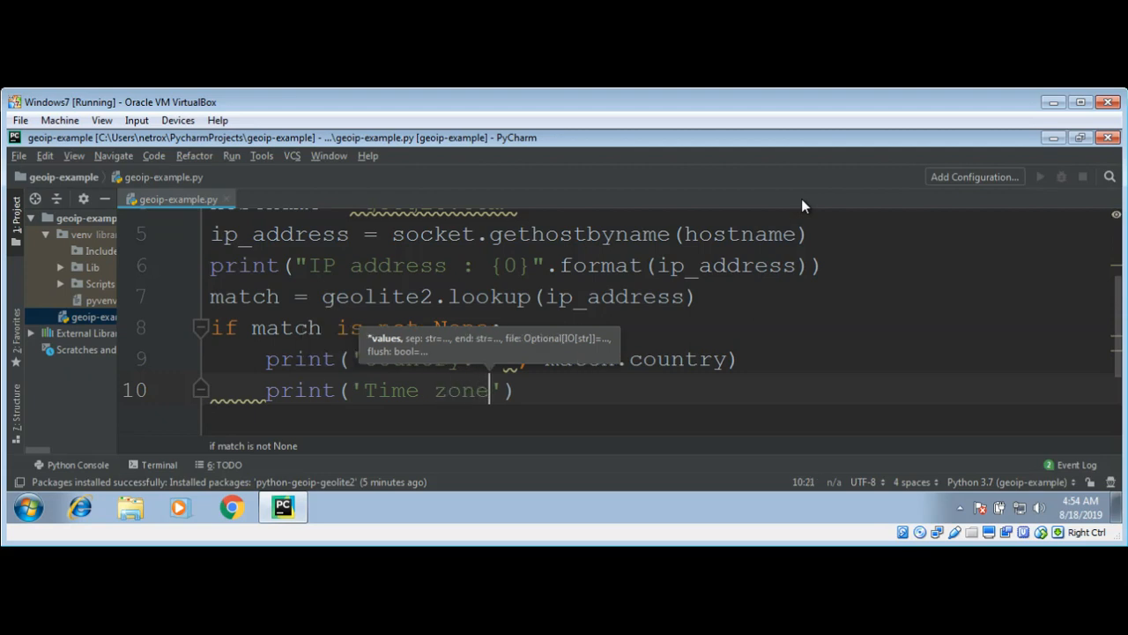
text(:)
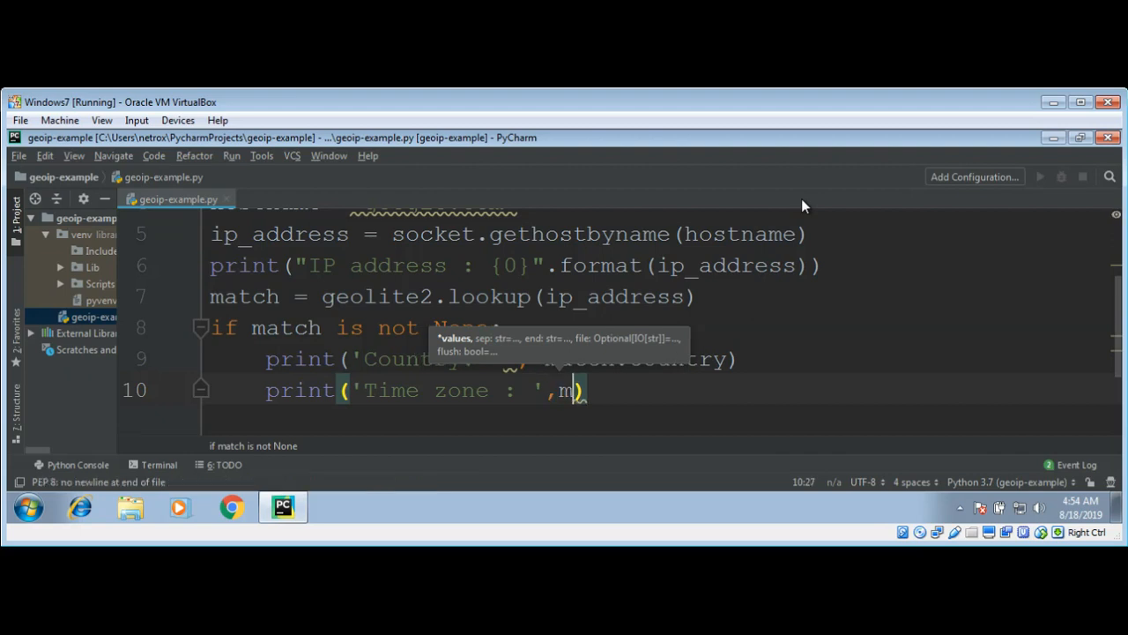
text(atch.)
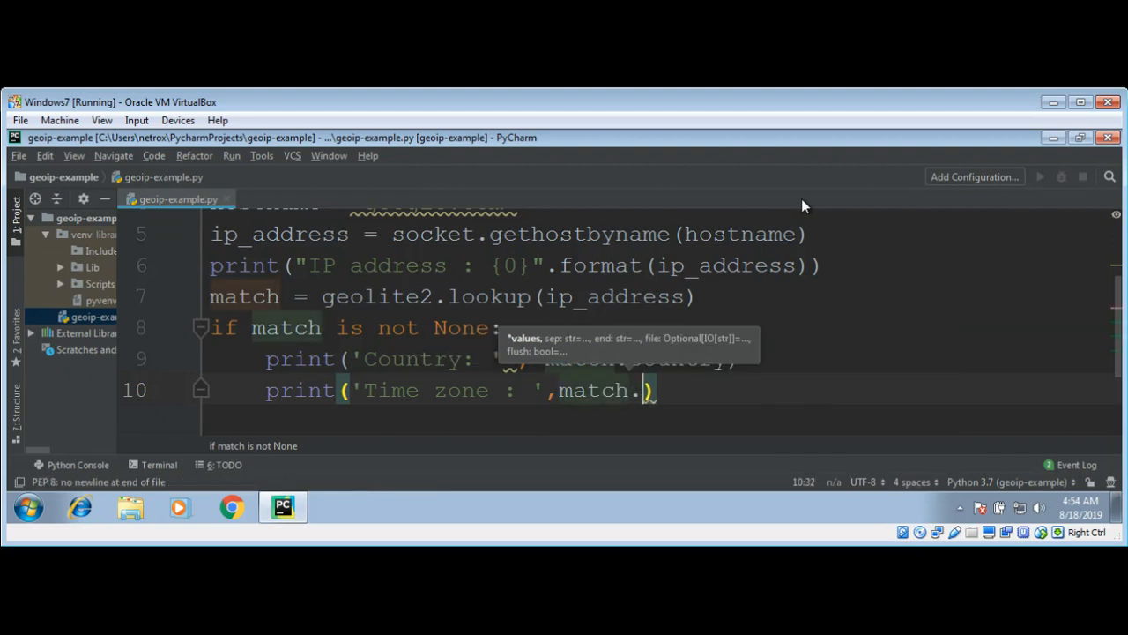
text(timezone)
text(p)
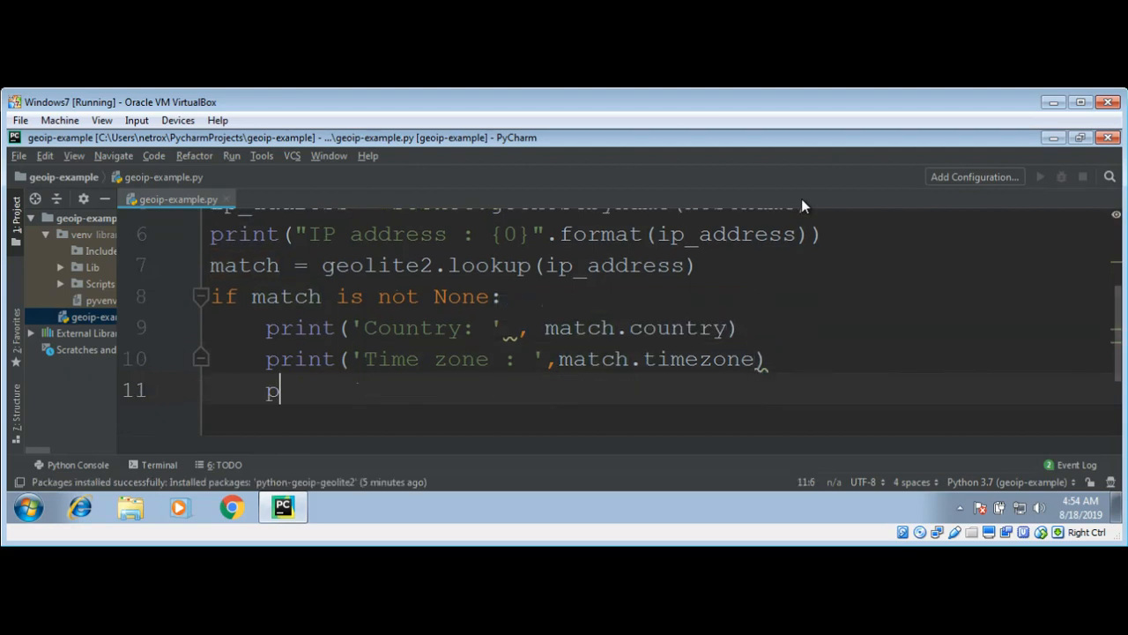
- Add print('Location: ', match.location) inside the check
text(rint(')
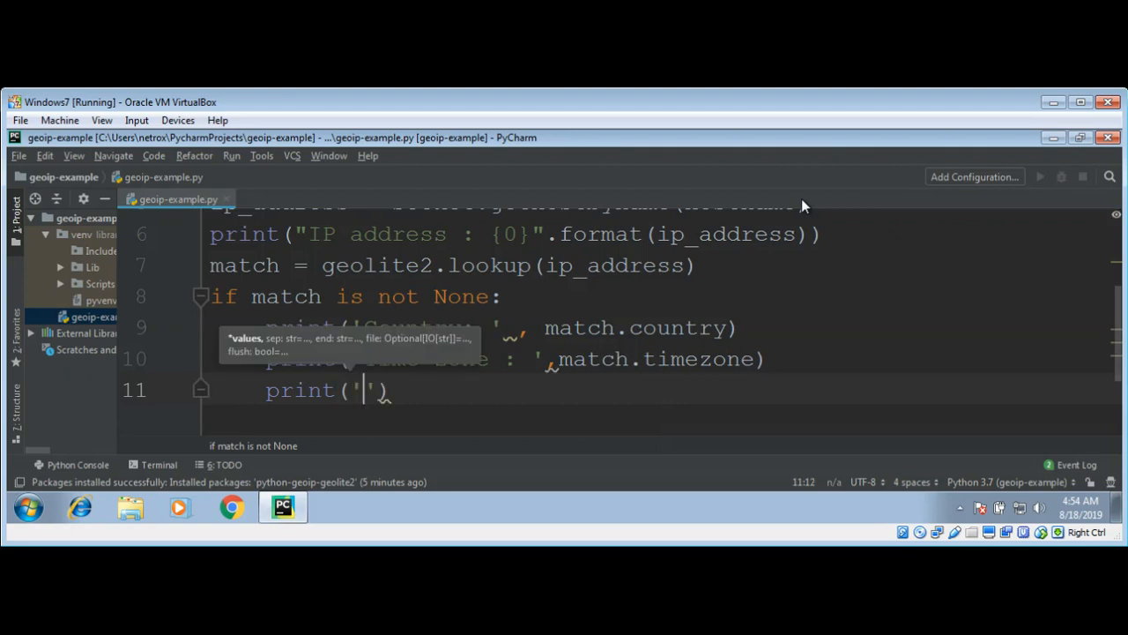
text(Locati)
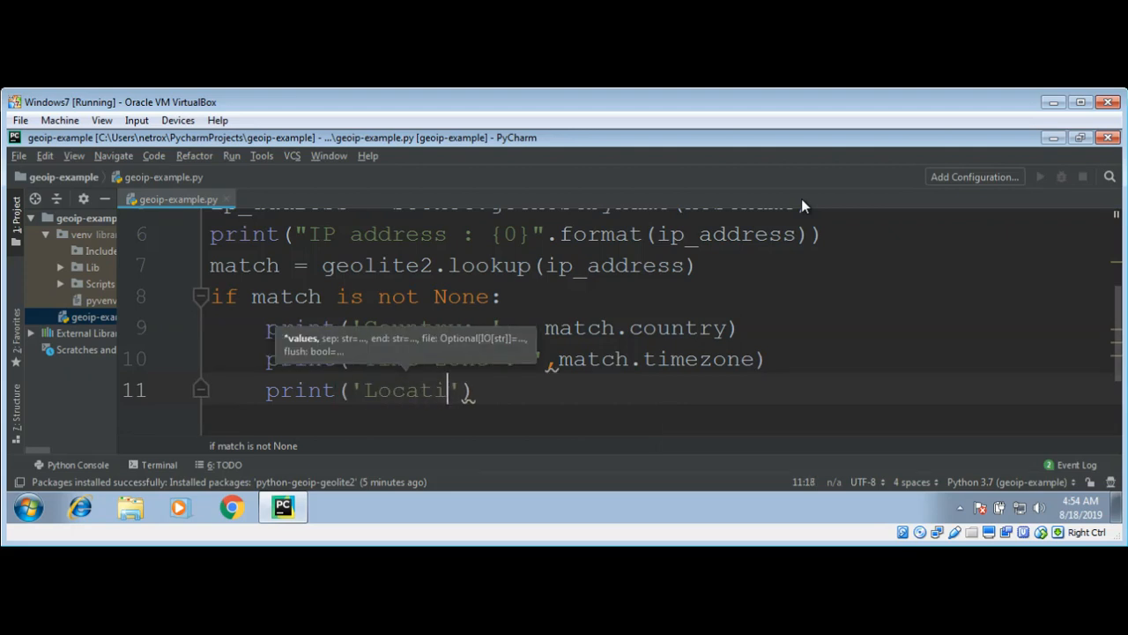
text(on :)
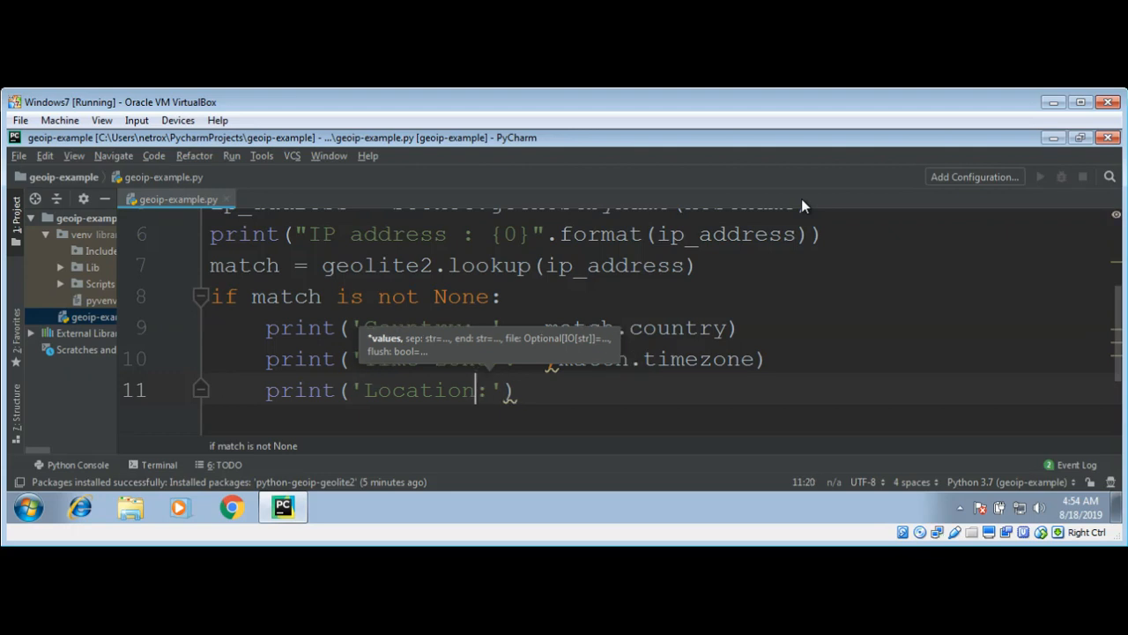
text(,)
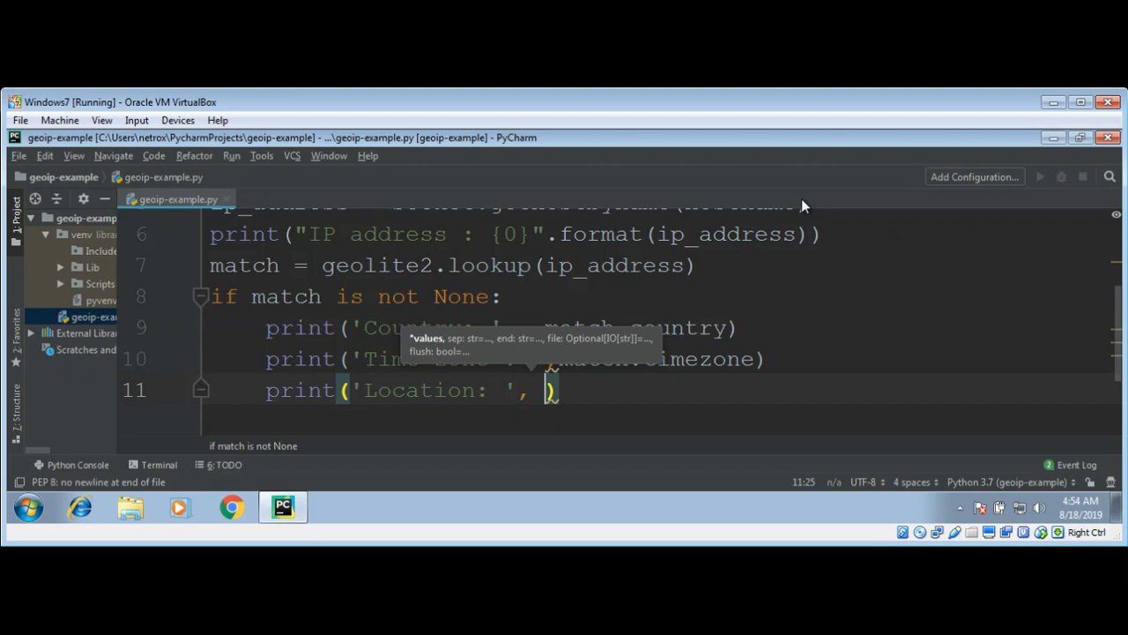
text(match.location)
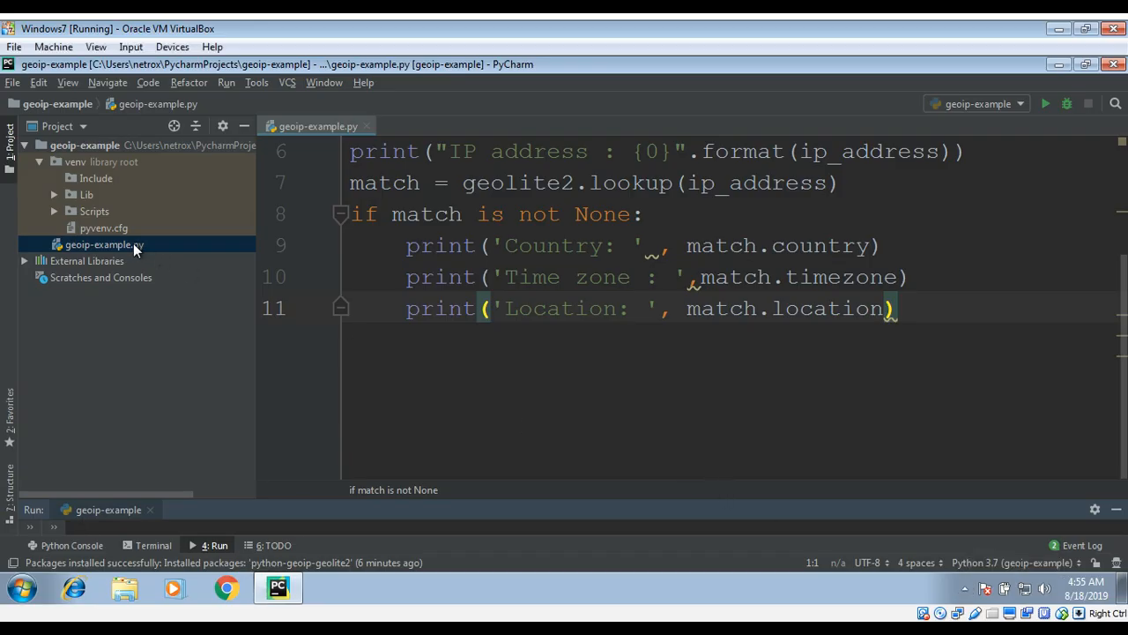
- Run geoip-example.py from the Project pane and enlarge the run output
right_click(104, 244)
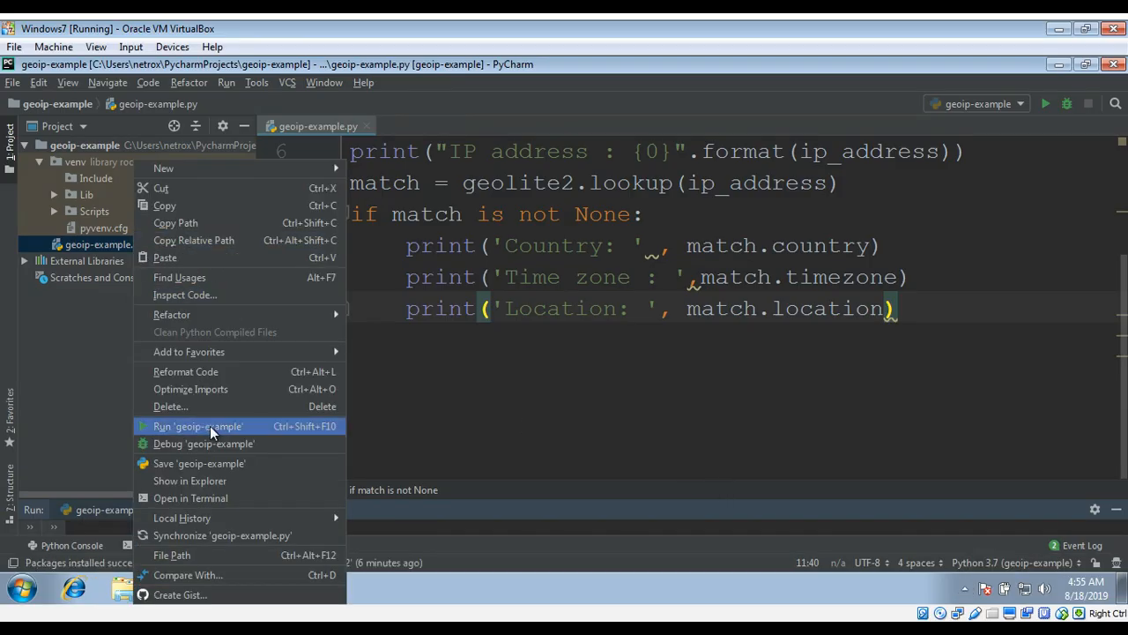
click(197, 426)
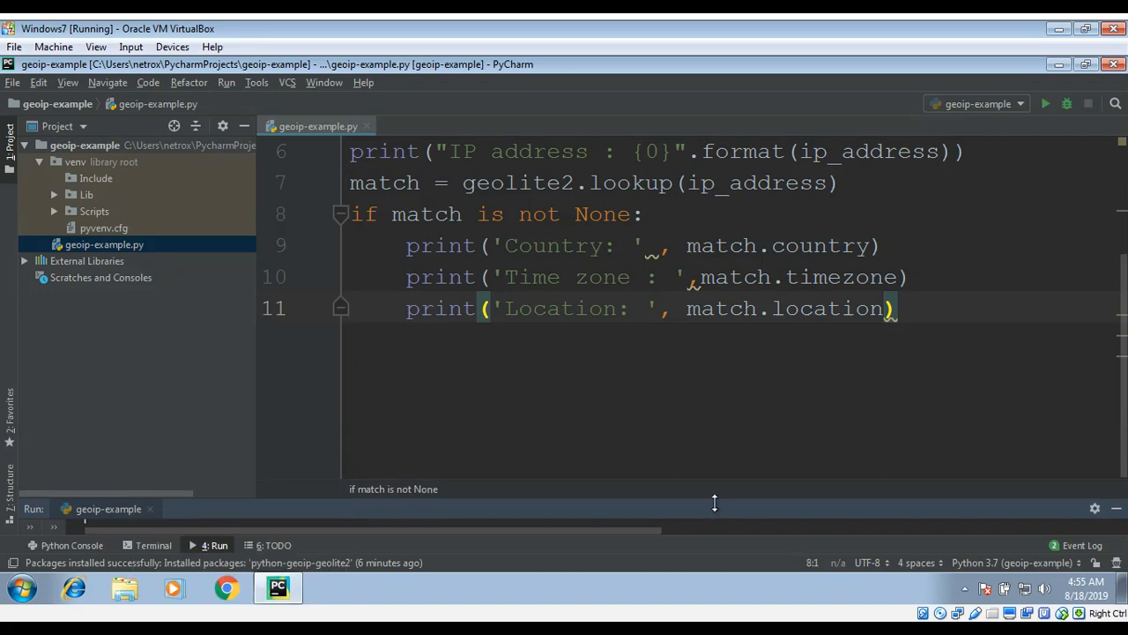
click(1045, 103)
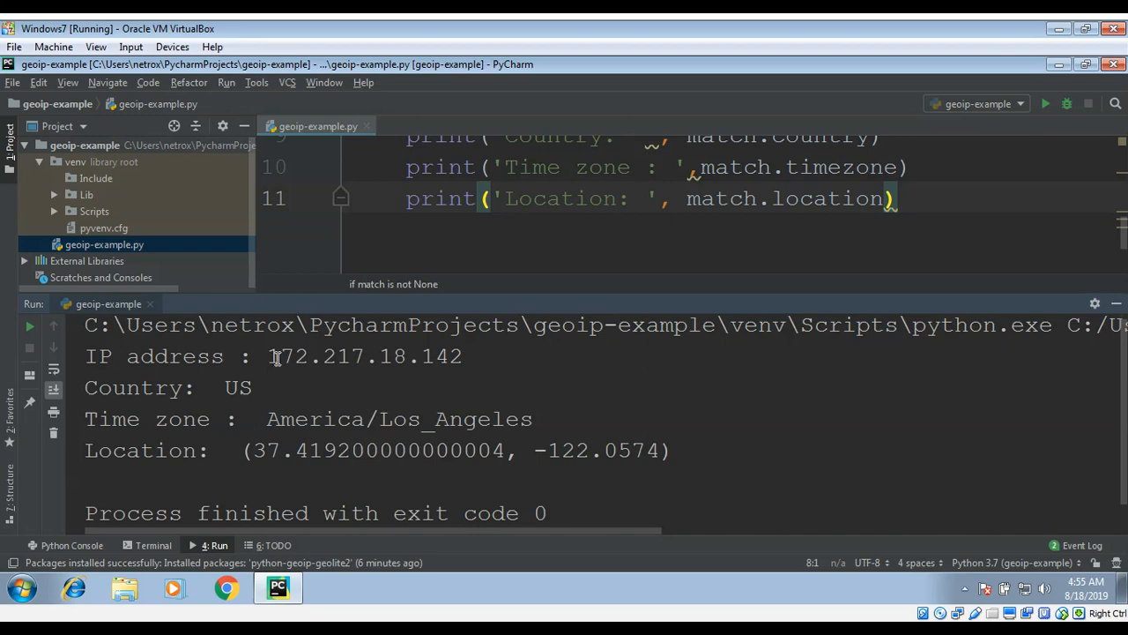
mouse_move(194, 396)
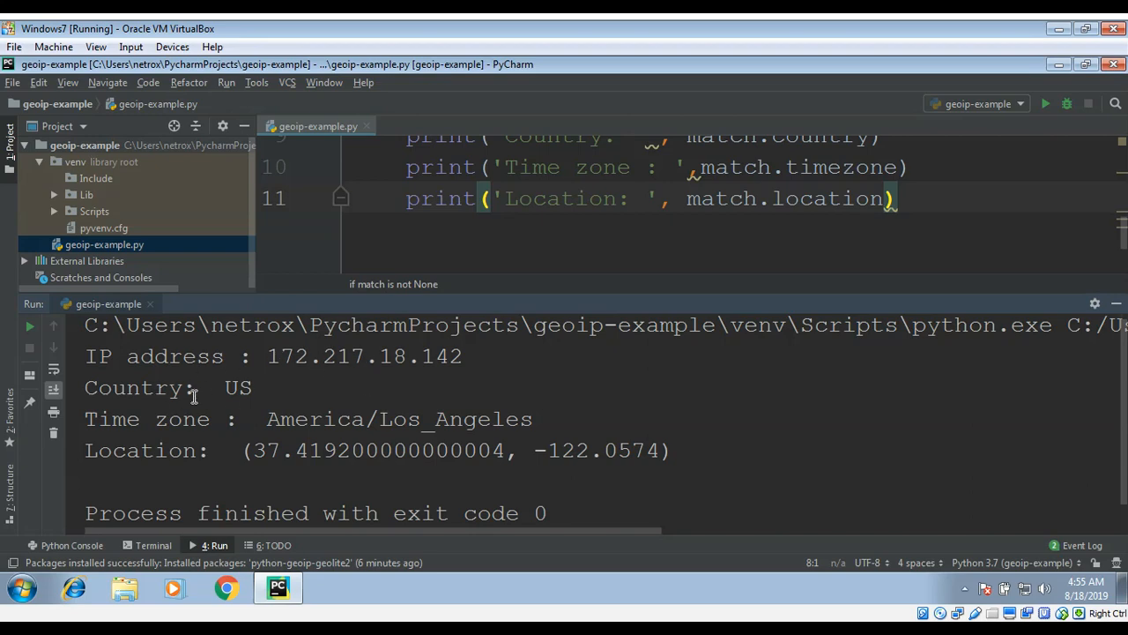
mouse_move(544, 436)
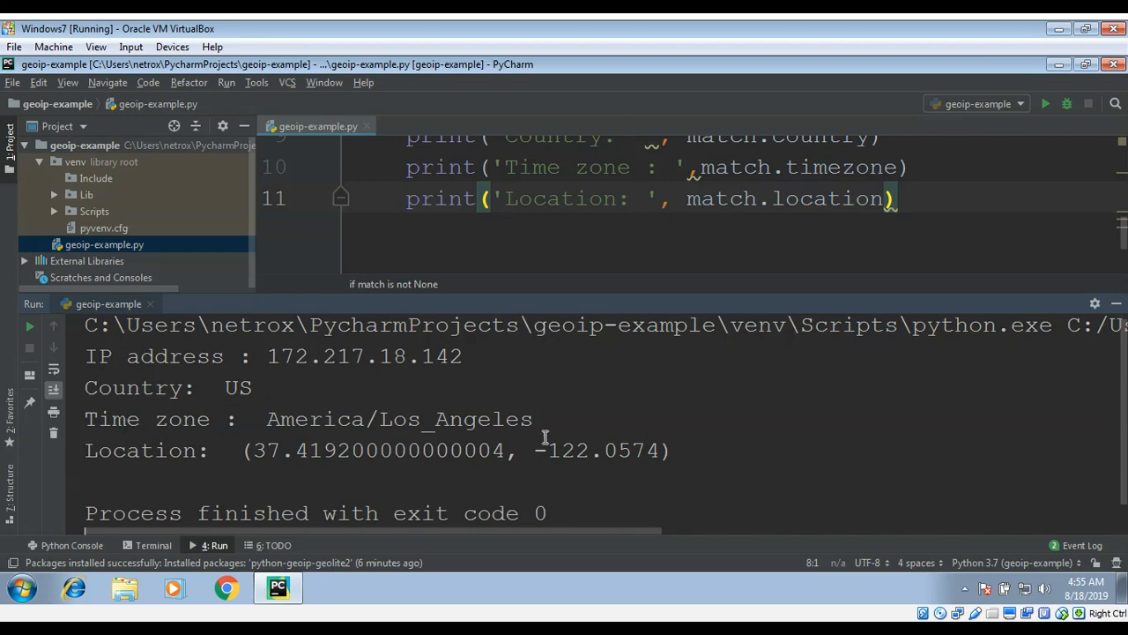